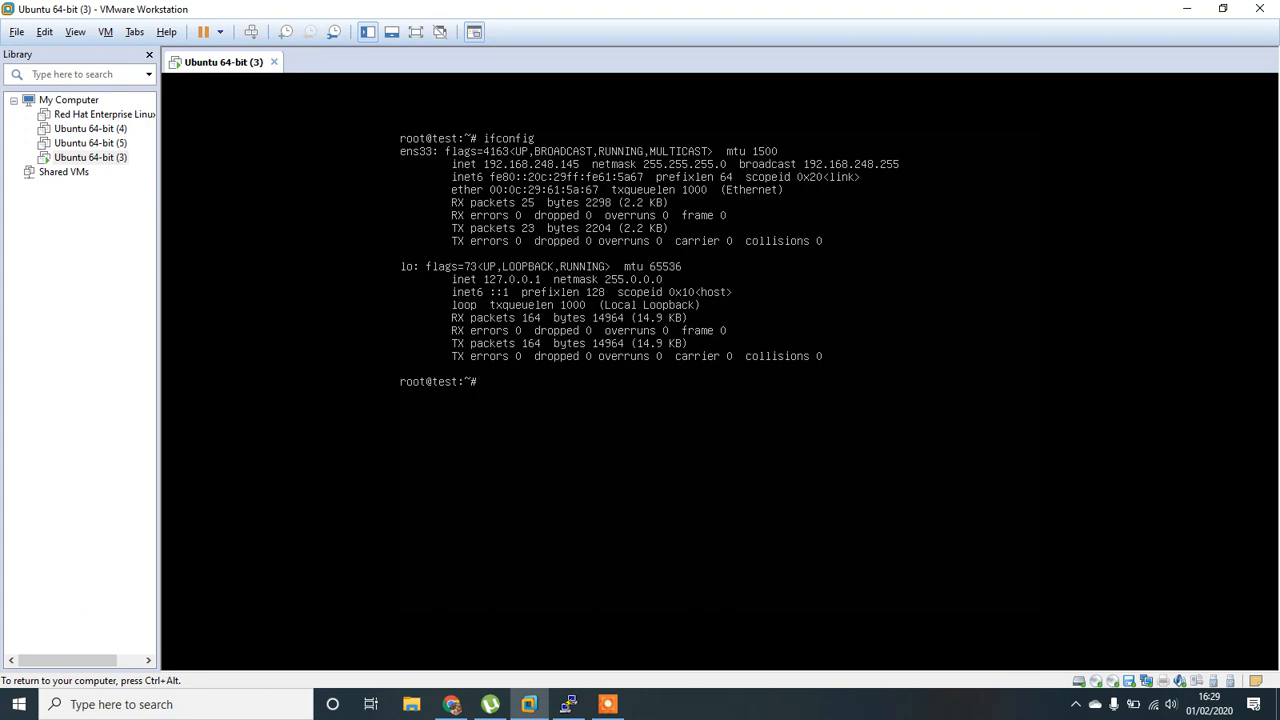
# Try an SSH connection to the VM from PuTTY and dismiss the connection-refused error.
pyautogui.click(568, 704)
pyautogui.write('192.168.248.145')
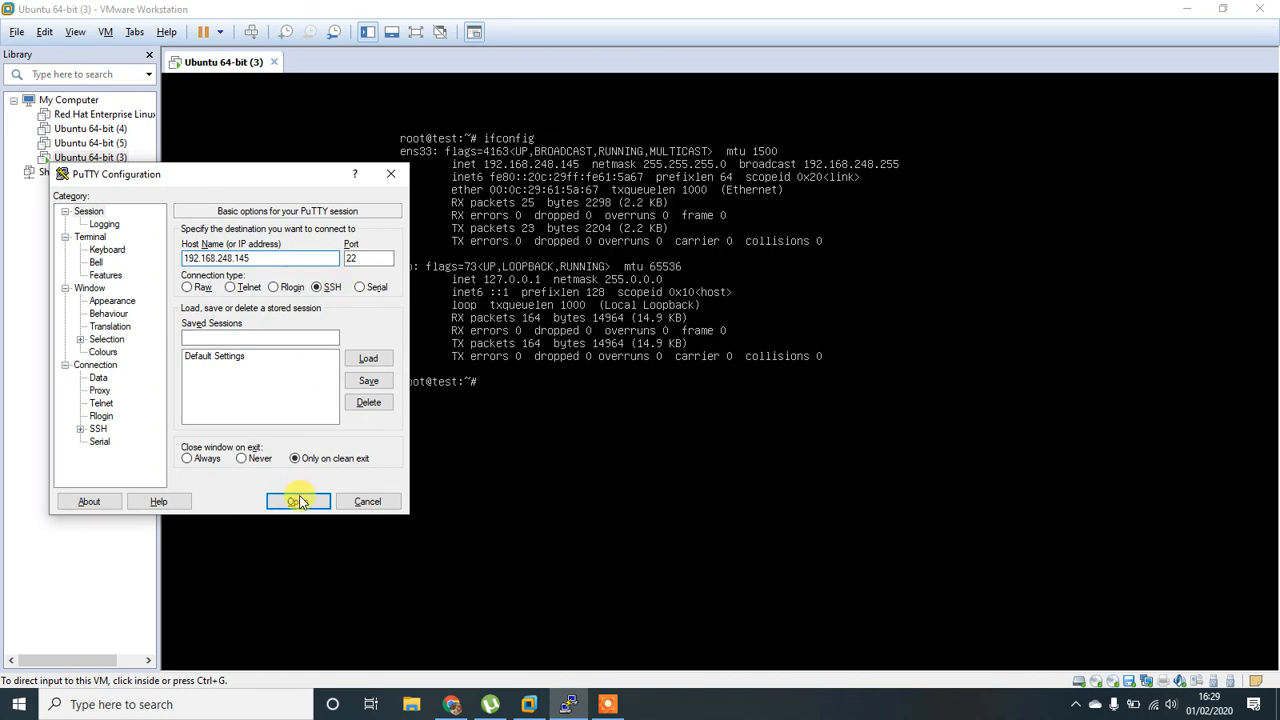
pyautogui.click(298, 501)
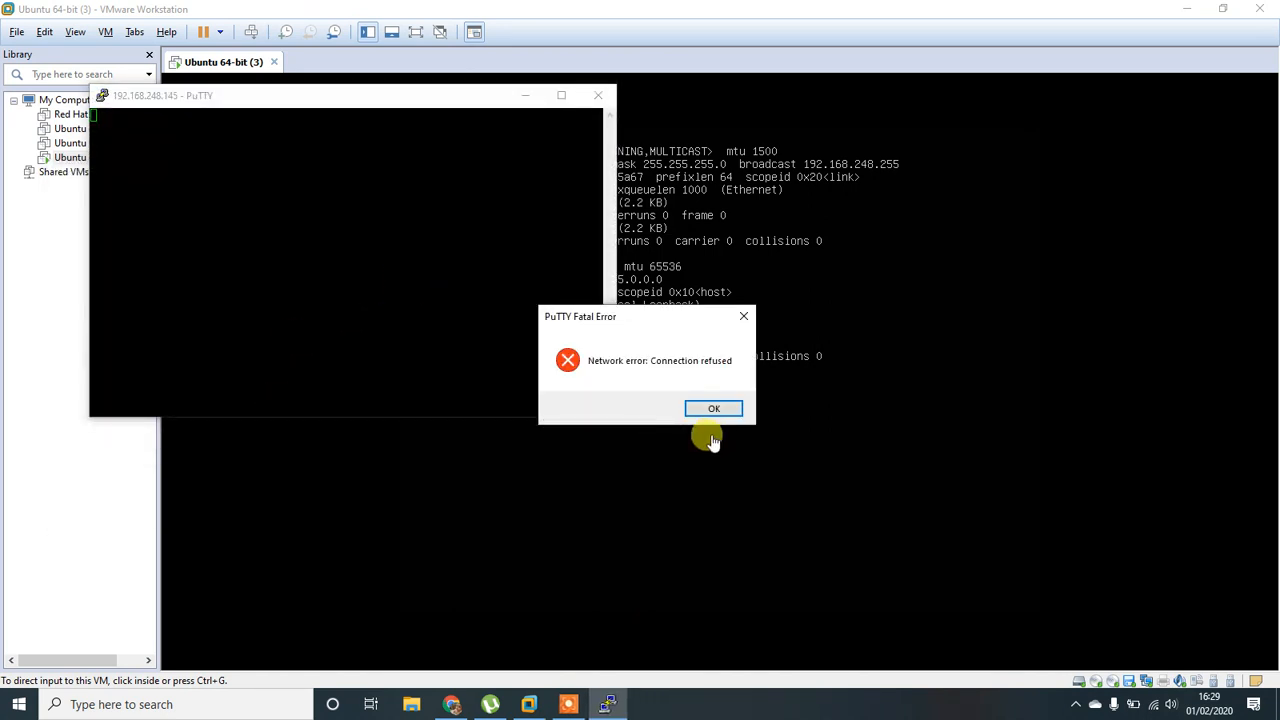
pyautogui.moveTo(645, 408)
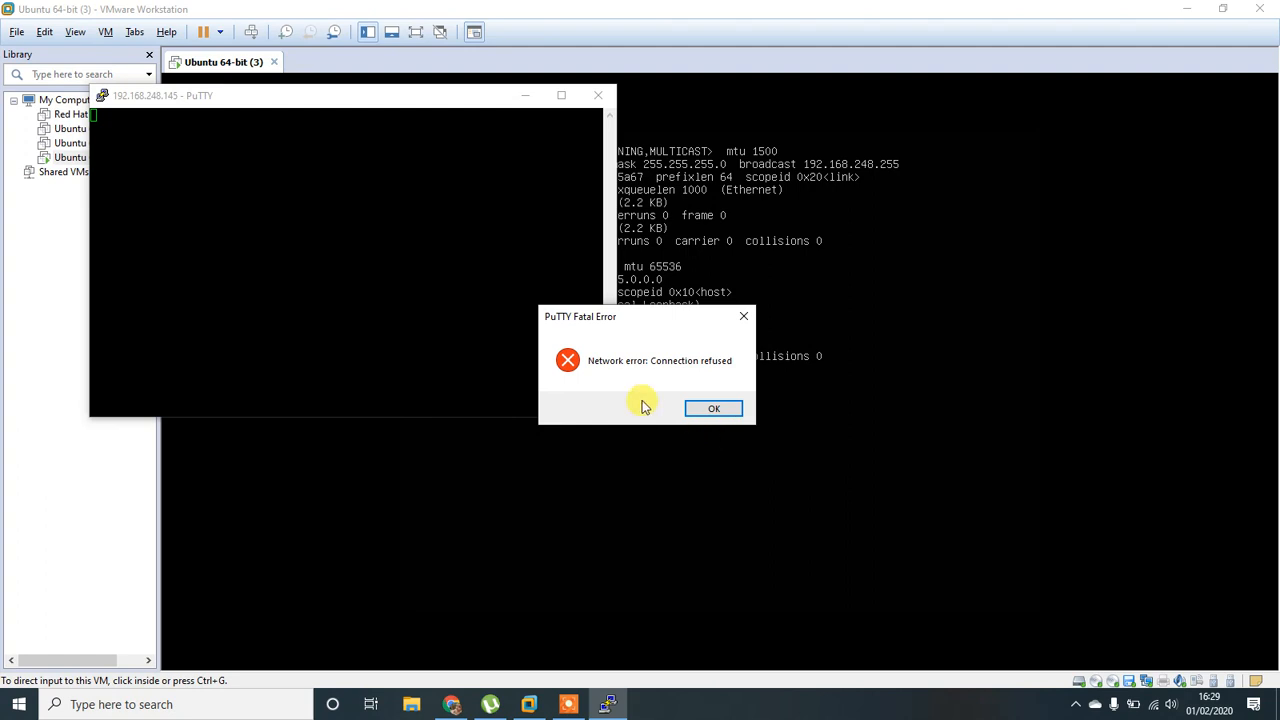
pyautogui.moveTo(714, 409)
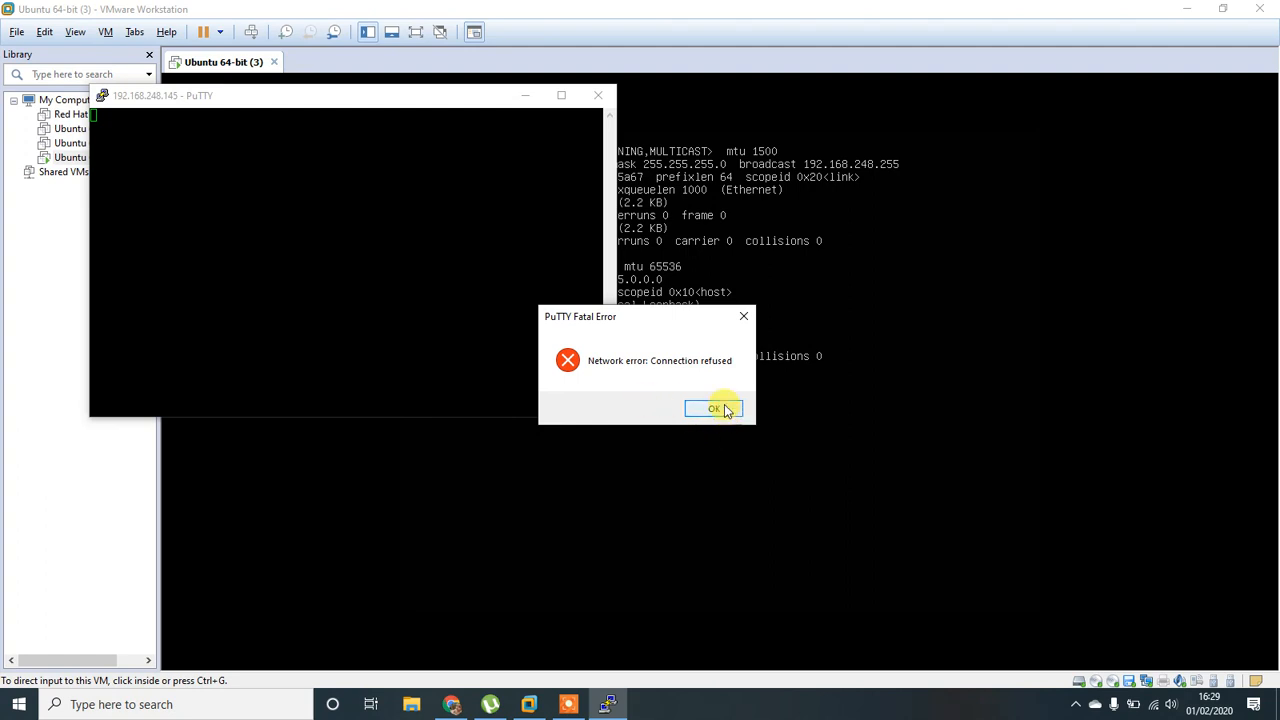
pyautogui.moveTo(875, 407)
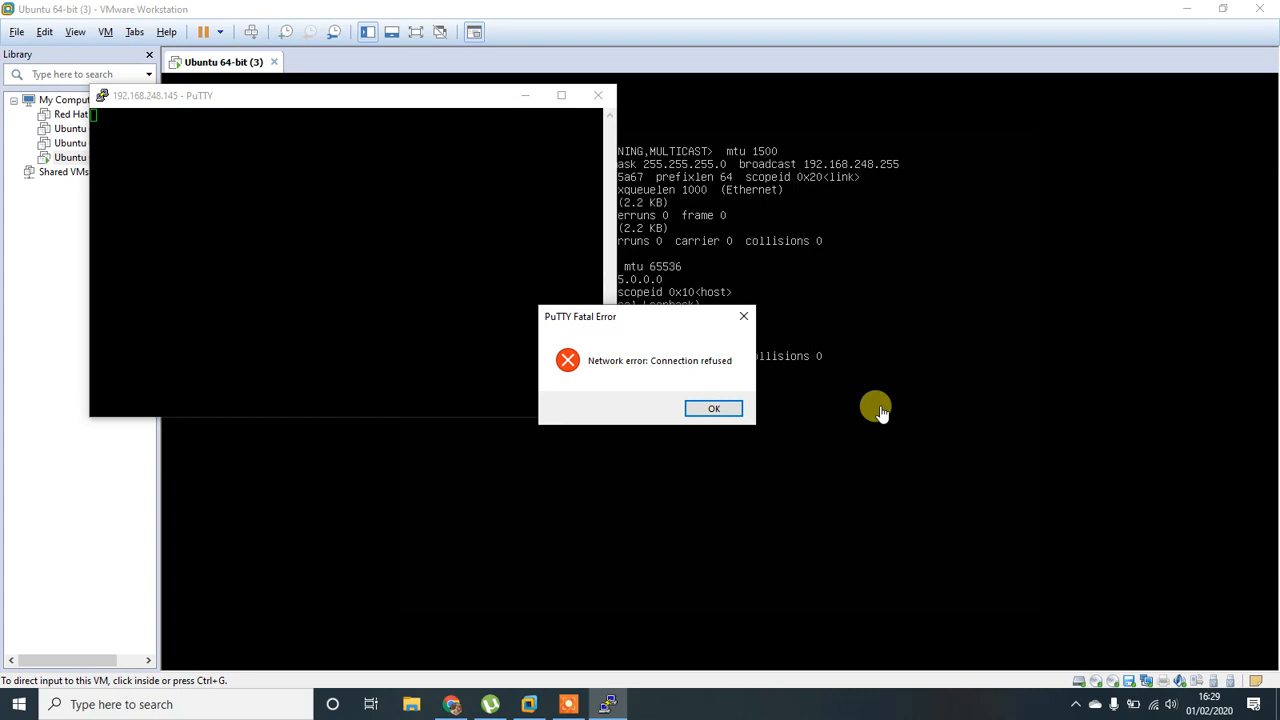
pyautogui.click(714, 408)
pyautogui.write('d')
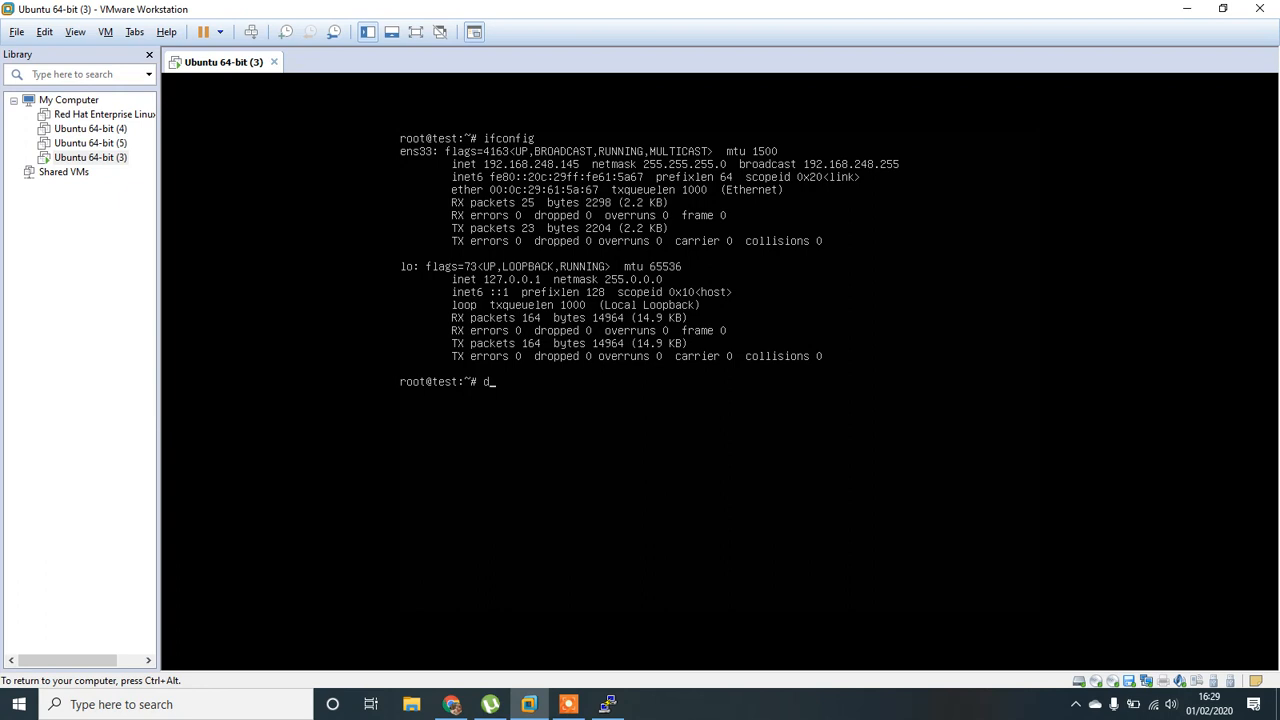
# Run dpkg -l | grep ssh, showing openssh-server only in removed-config state.
pyautogui.write('pkg')
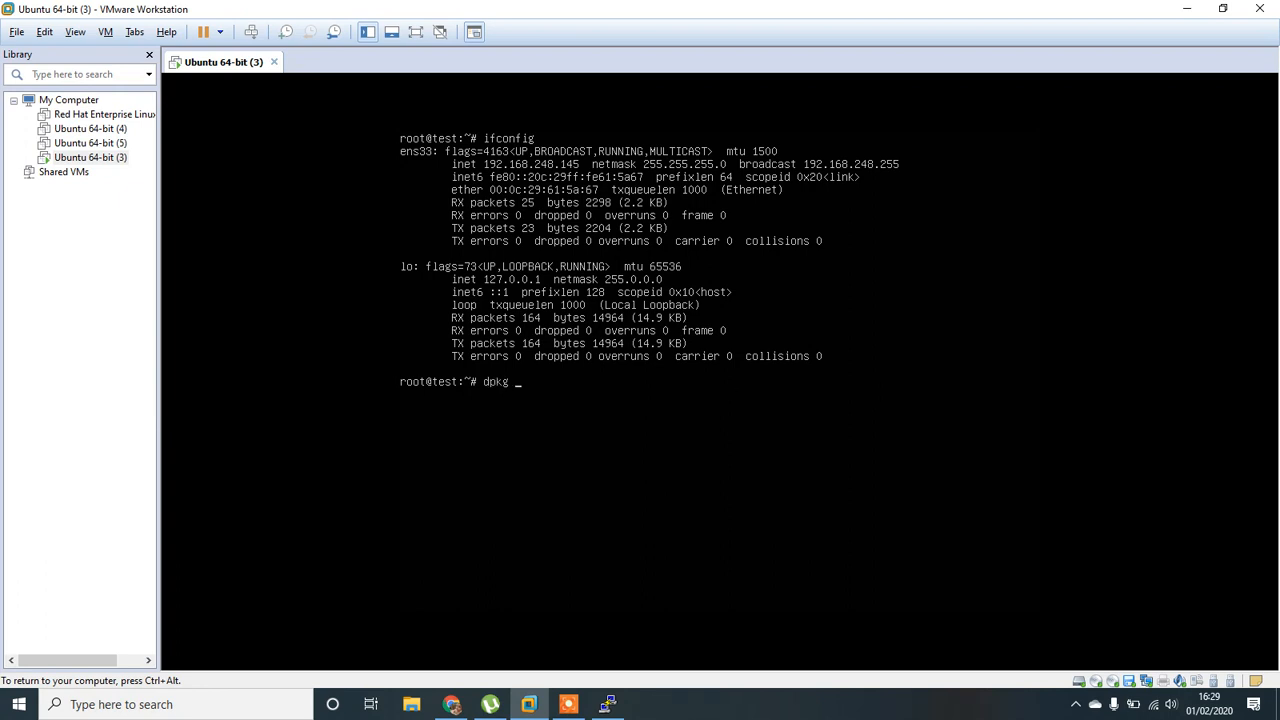
pyautogui.write('-l |gr')
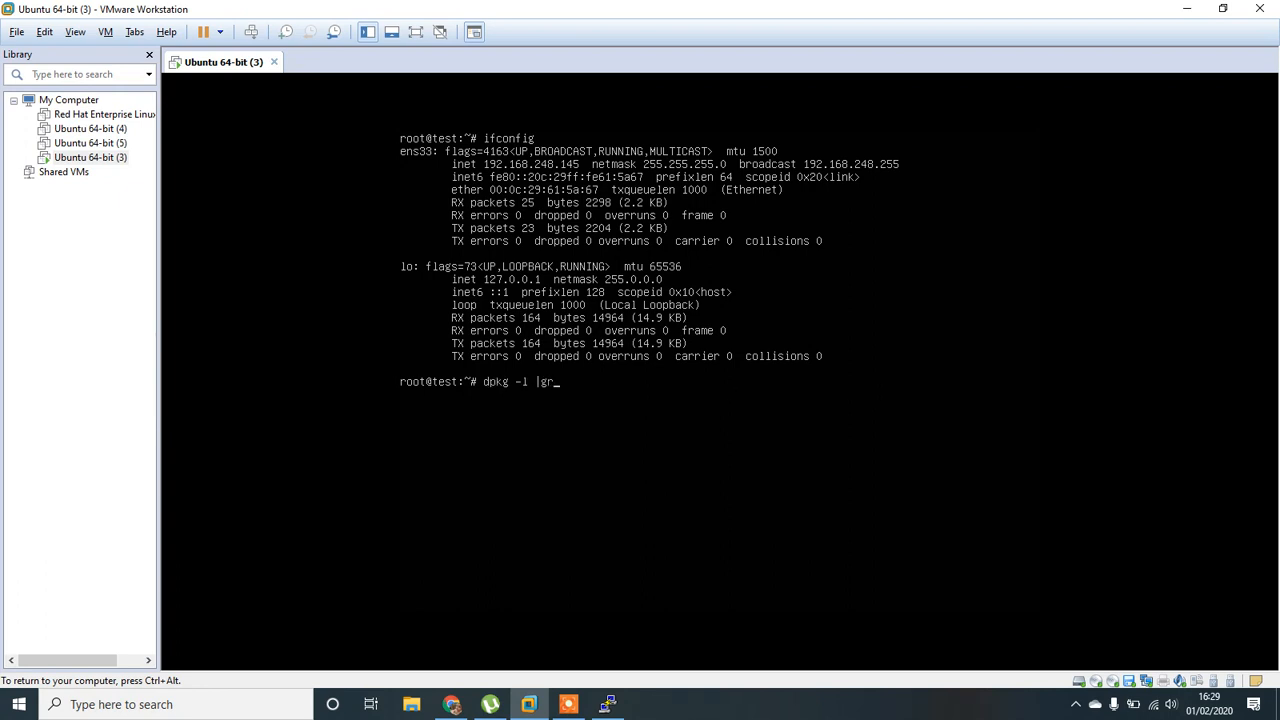
pyautogui.press('Return')
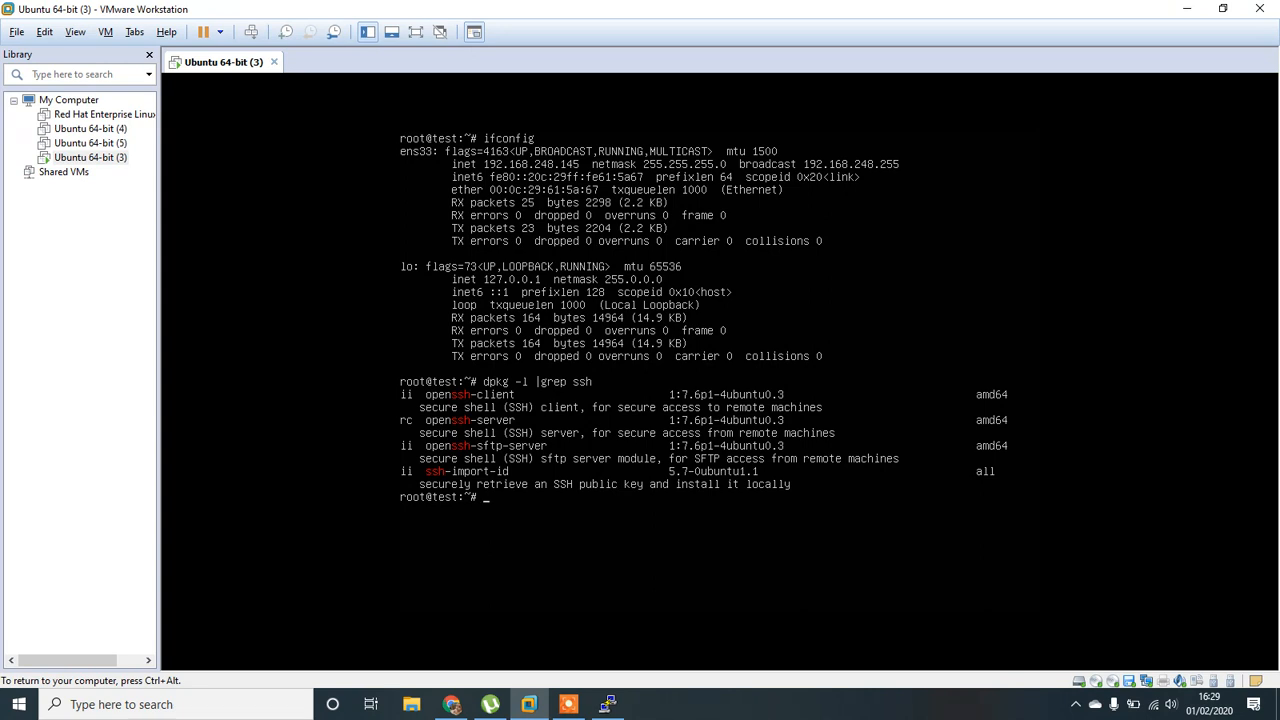
pyautogui.moveTo(760, 383)
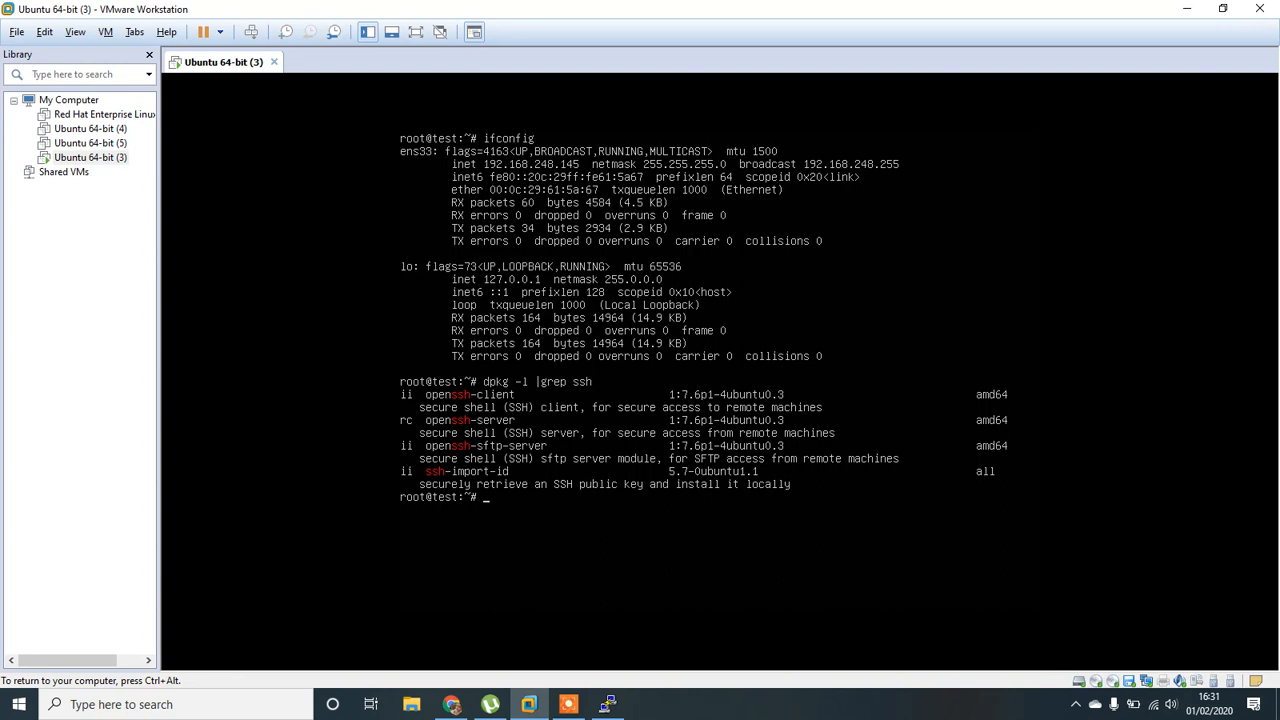
# Install openssh-server with apt-get install -y and start a ufw status check.
pyautogui.write('apt-get')
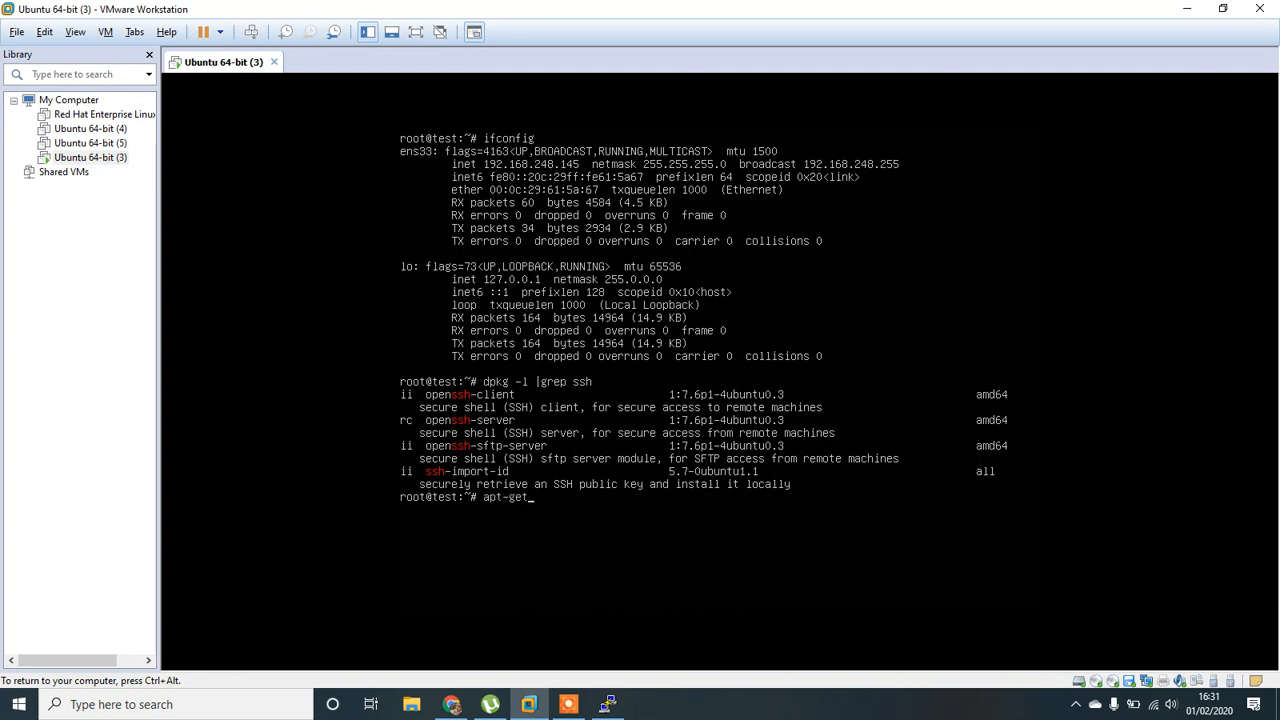
pyautogui.write('install')
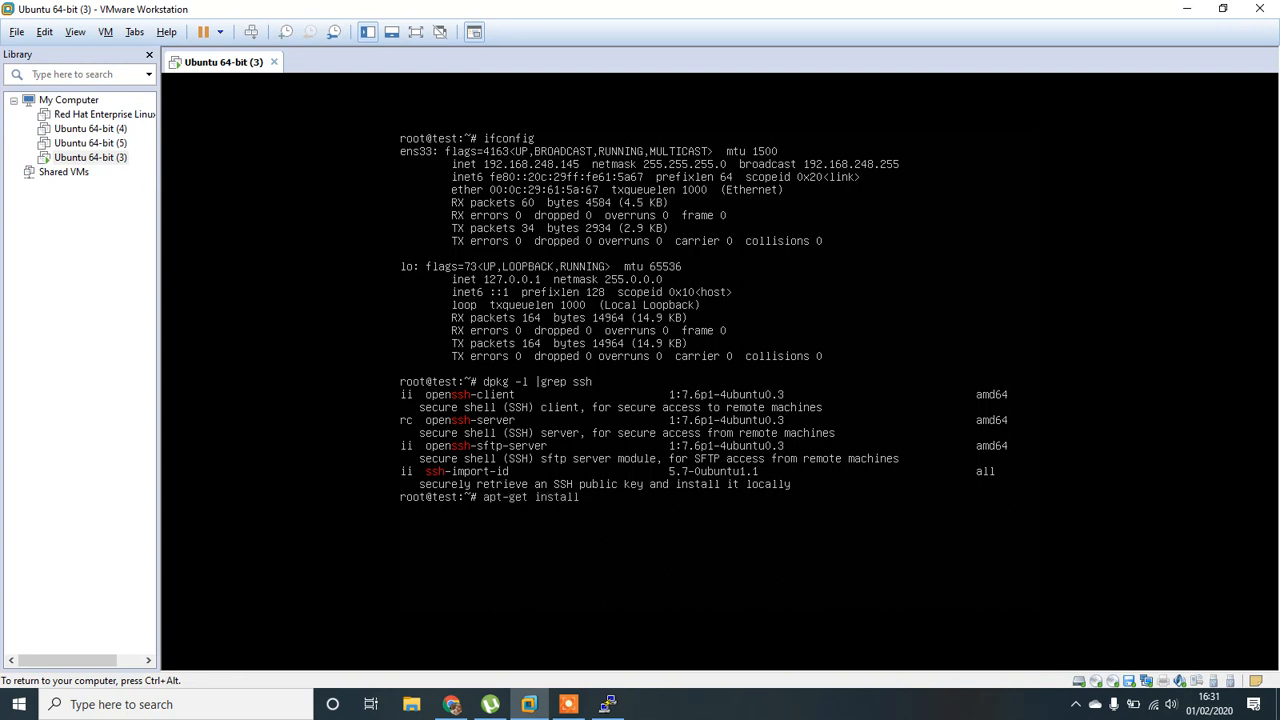
pyautogui.write('openssh-serve')
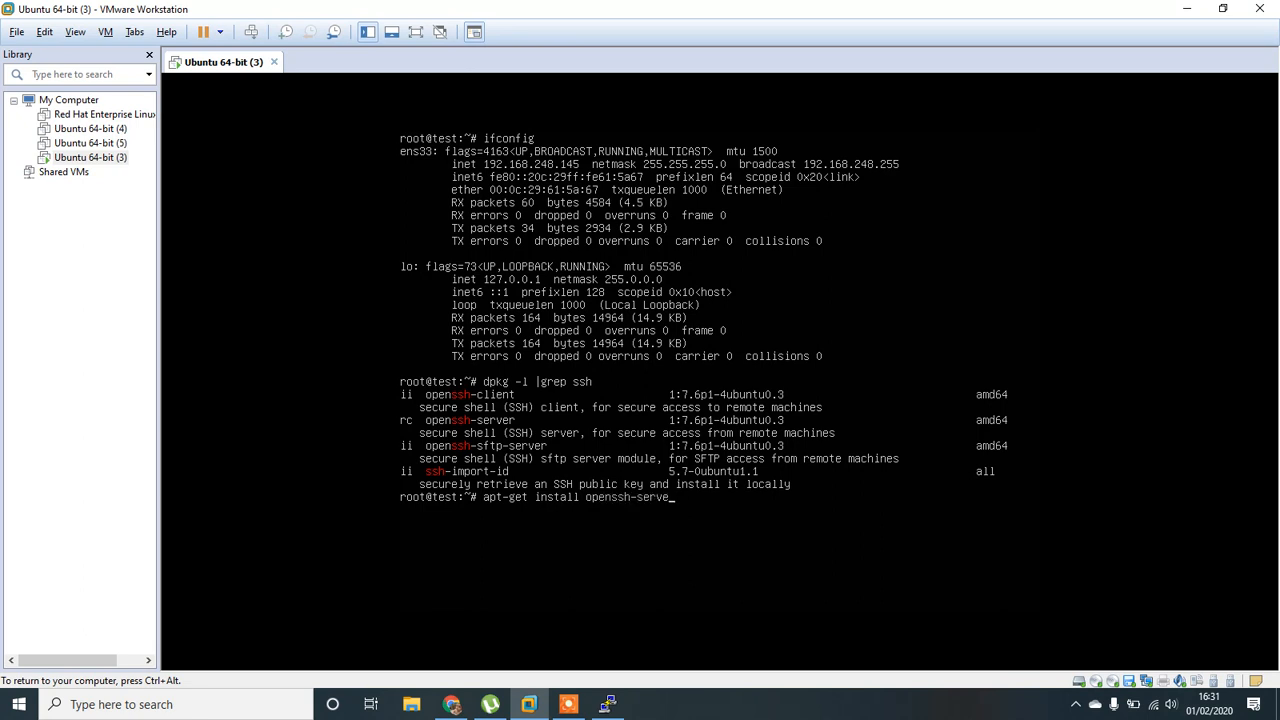
pyautogui.press('Return')
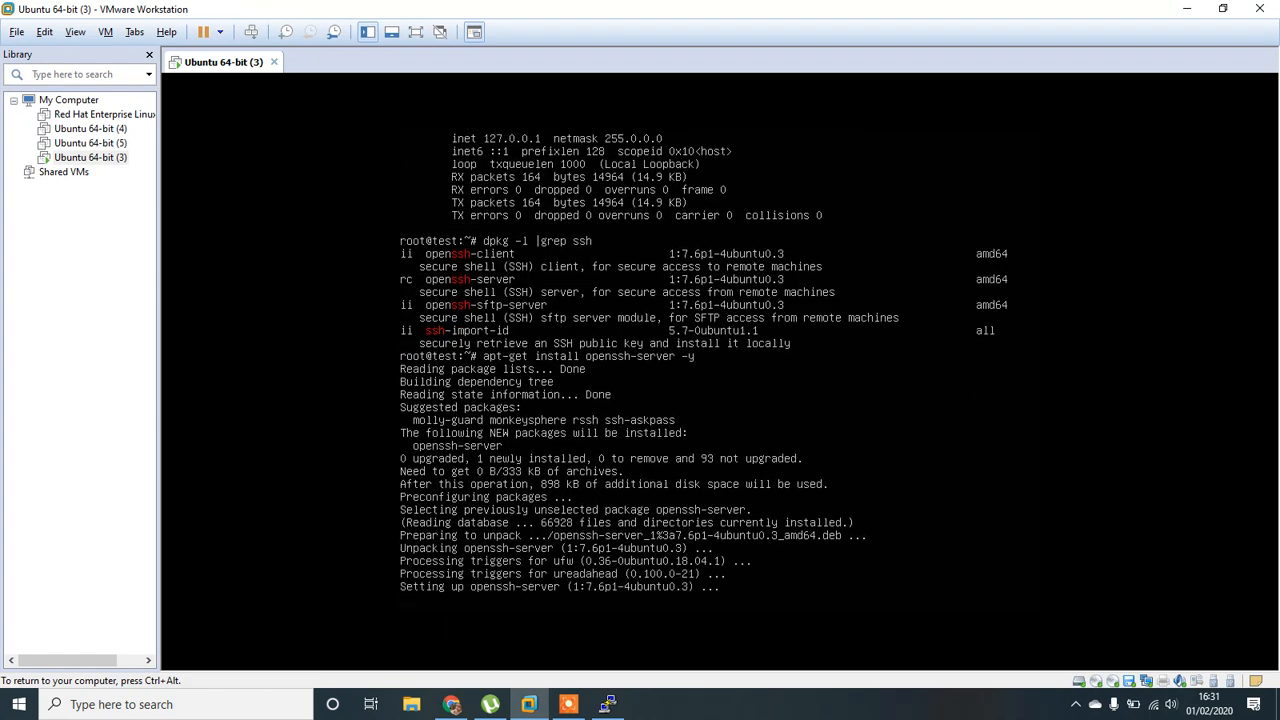
pyautogui.scroll(-3)
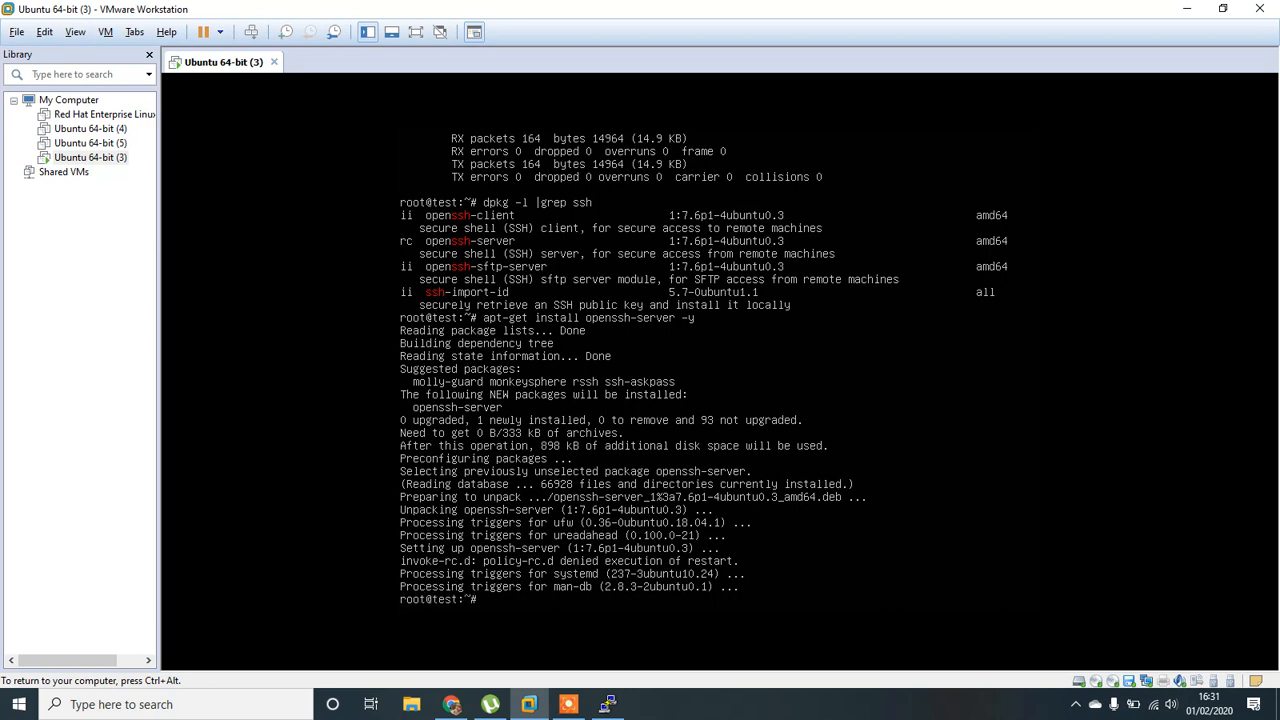
pyautogui.write('ufw status')
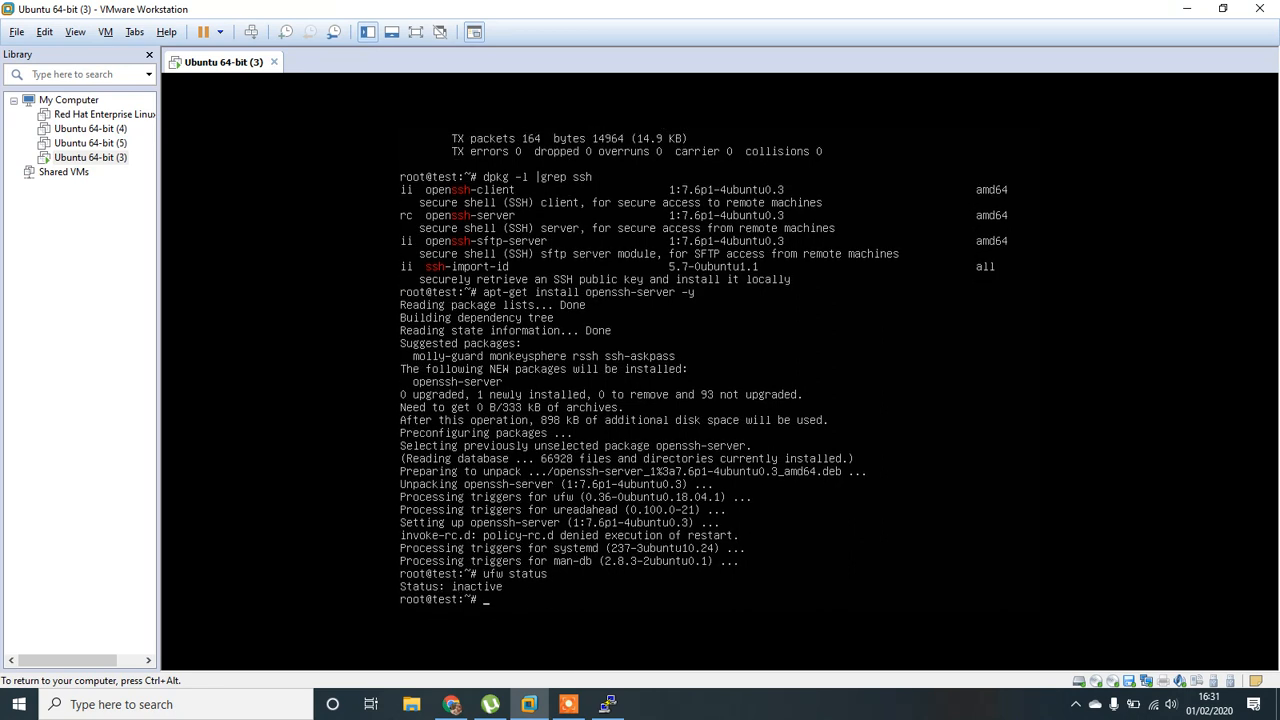
# Run ufw enable and ufw allow ssh, then ufw status confirming 22/tcp allowed.
pyautogui.write('ufw')
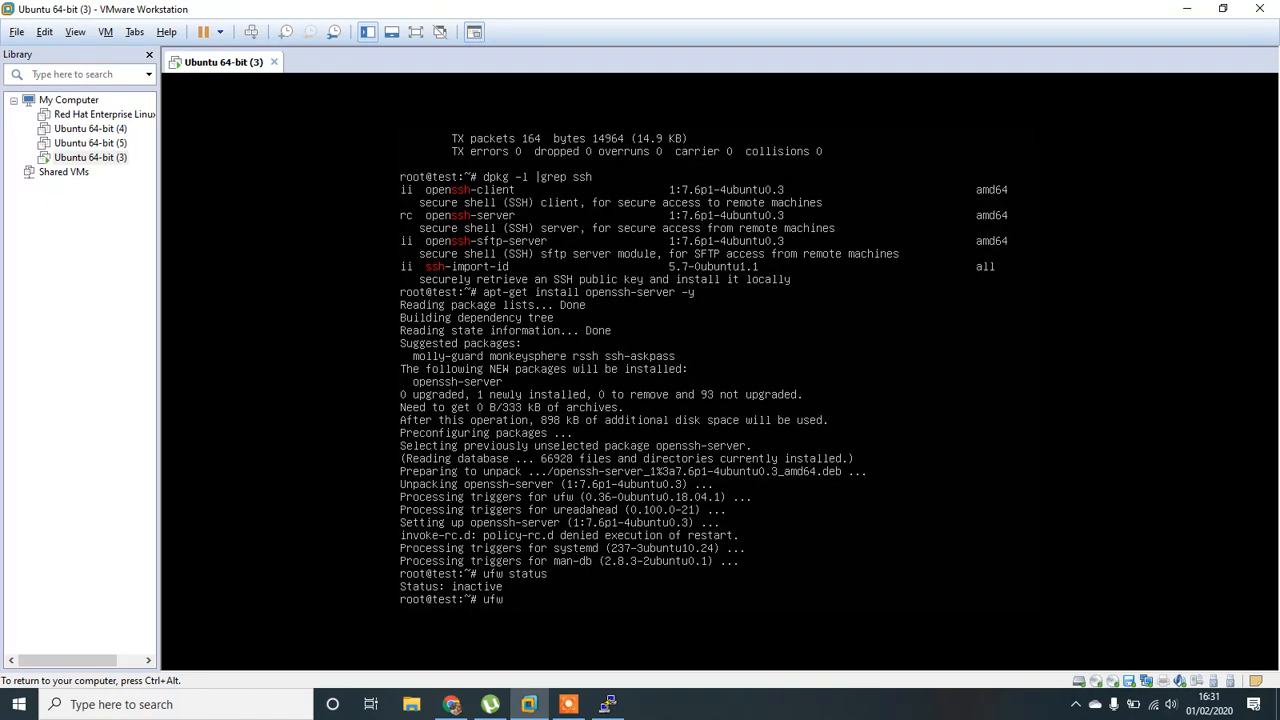
pyautogui.write('enable')
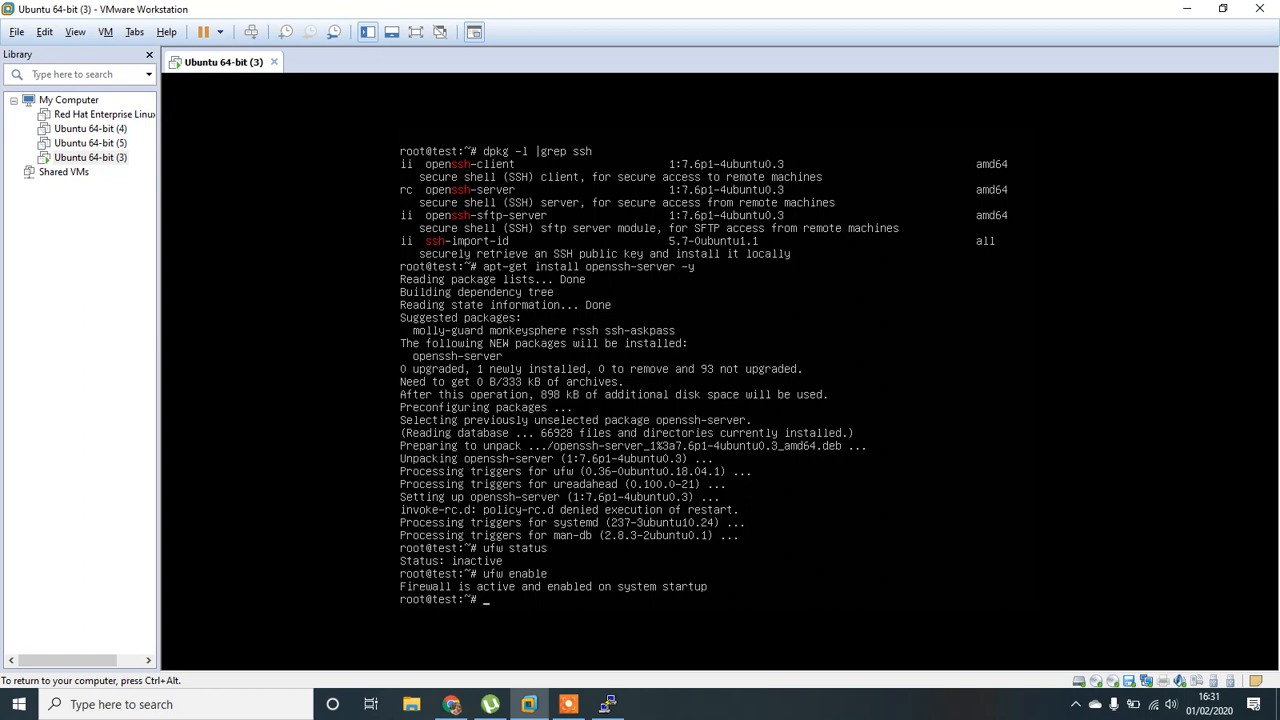
pyautogui.write('ufw')
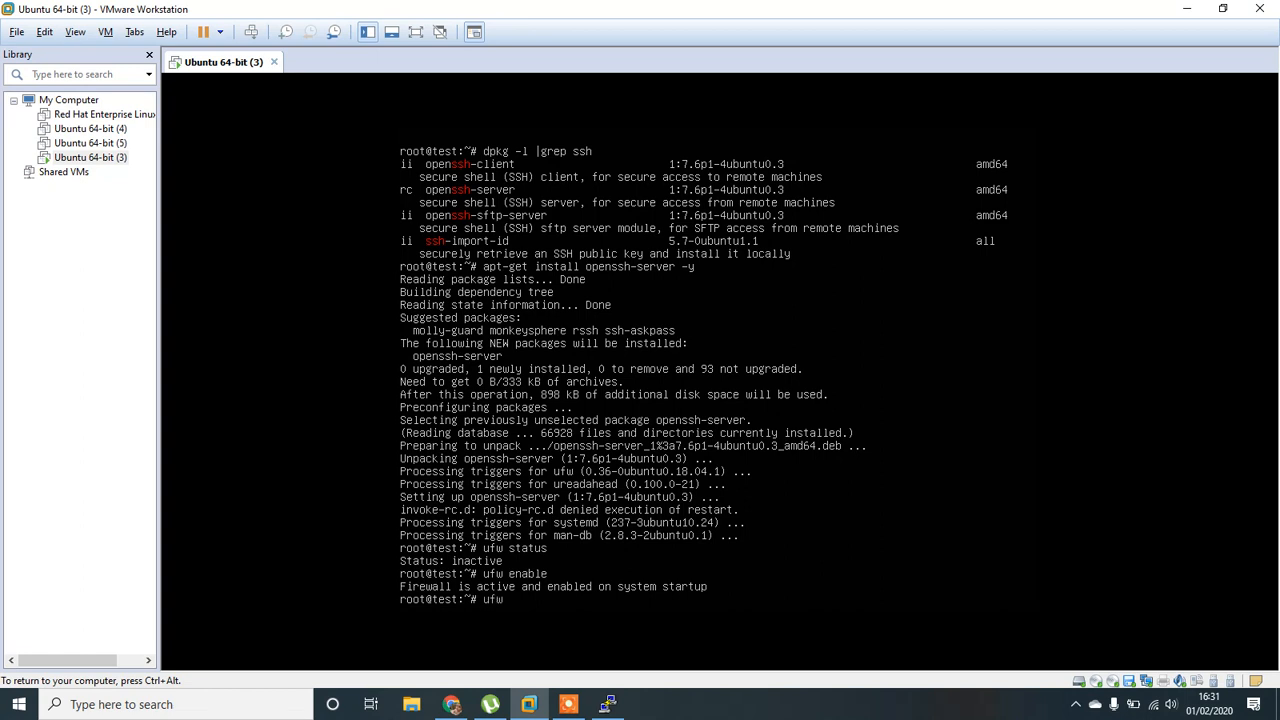
pyautogui.write('allo')
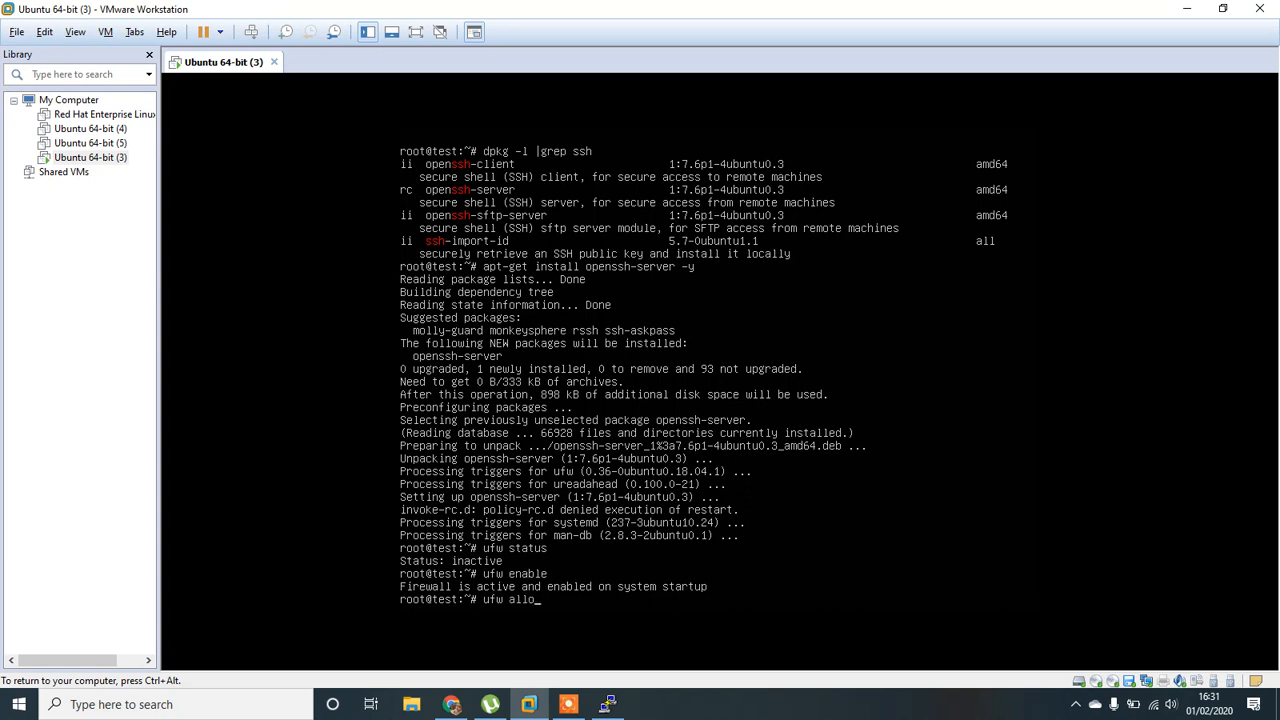
pyautogui.write('w ssh')
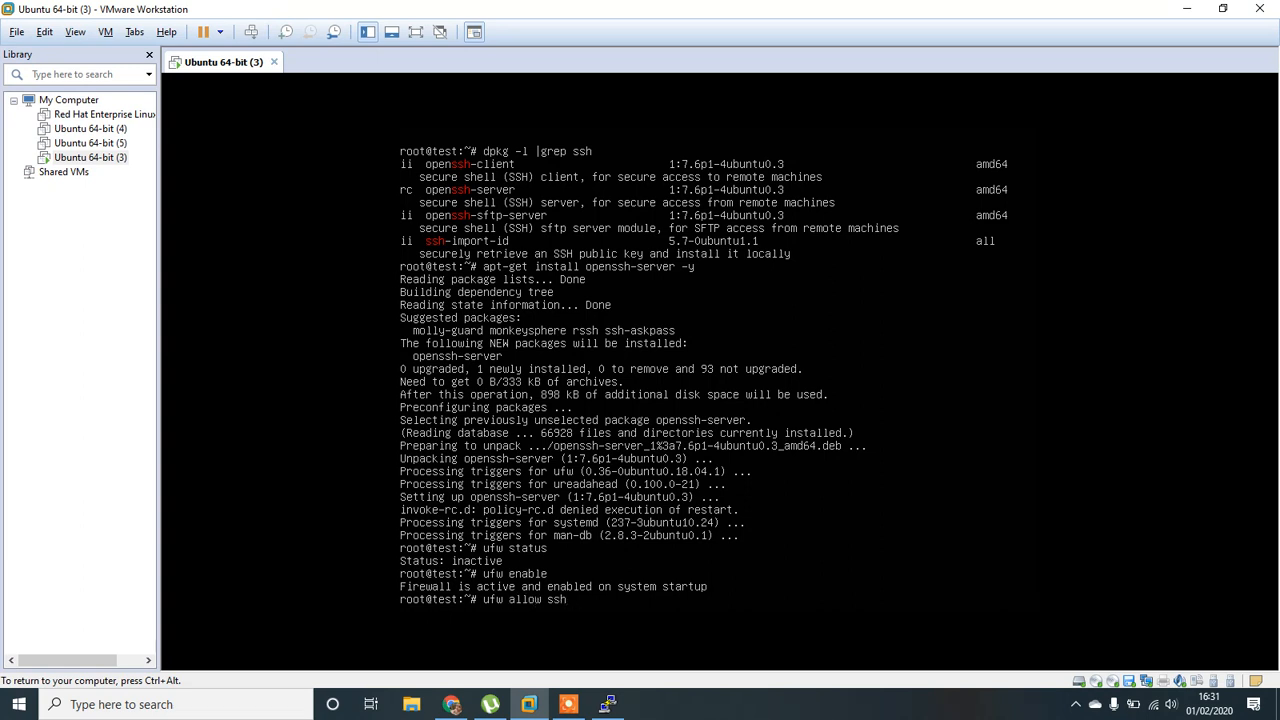
pyautogui.press('Return')
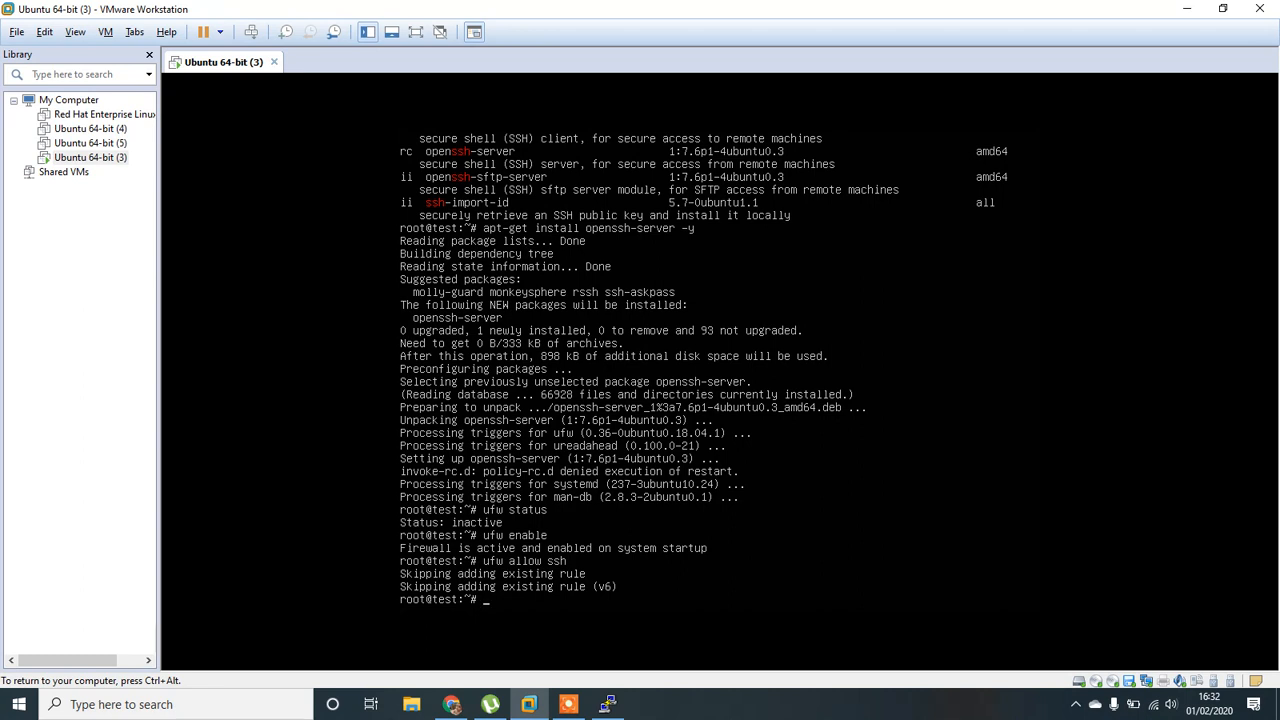
pyautogui.write('uf')
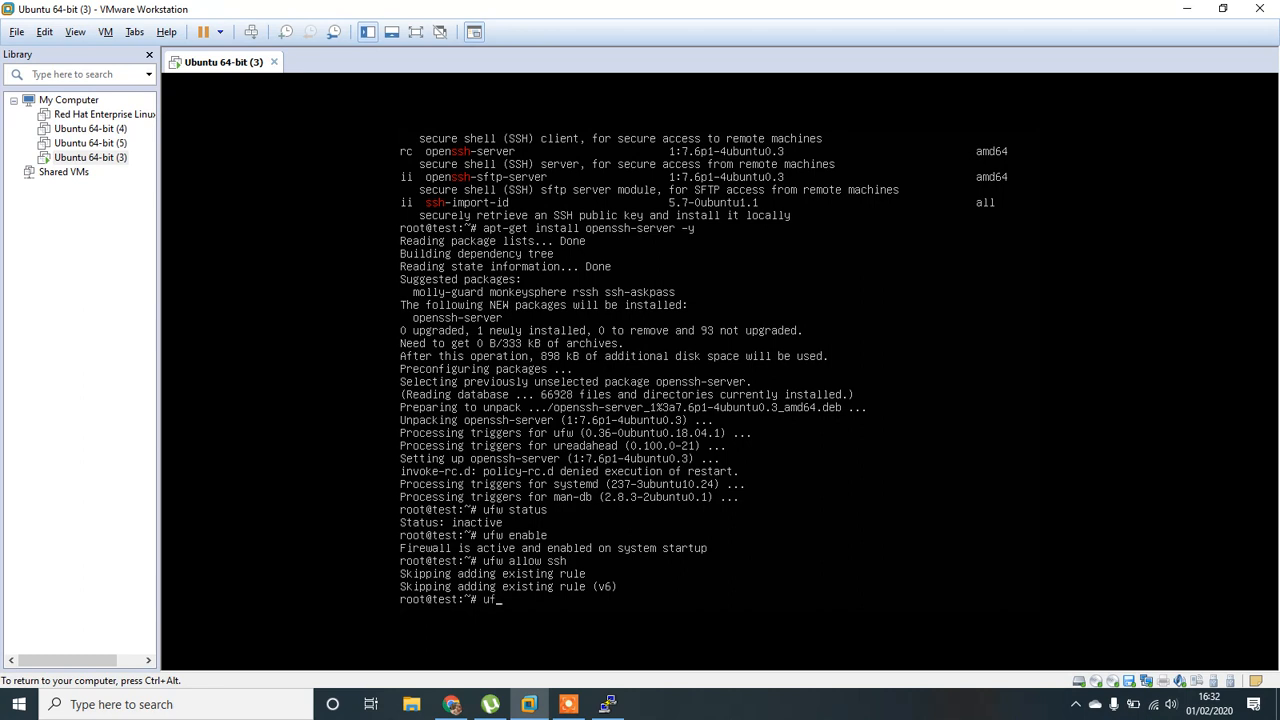
pyautogui.press('Return')
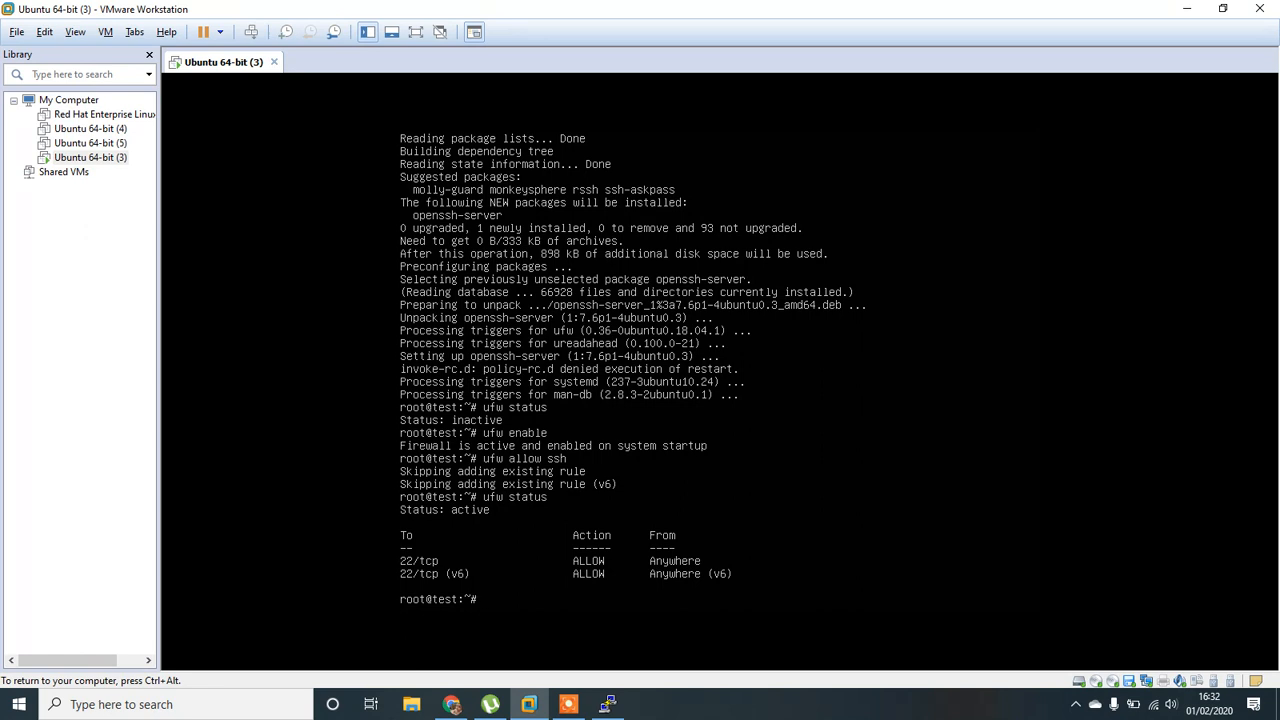
# Enter systemctl commands to check and start the ssh service.
pyautogui.write('st')
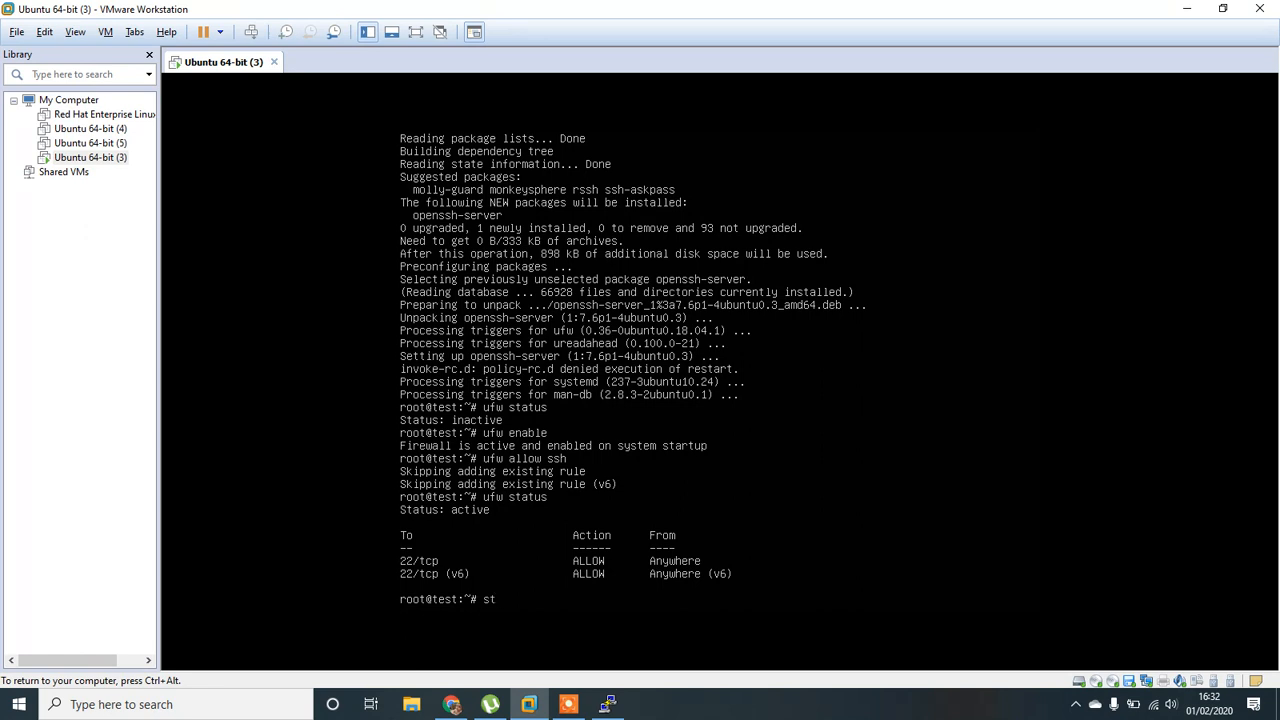
pyautogui.write('yste')
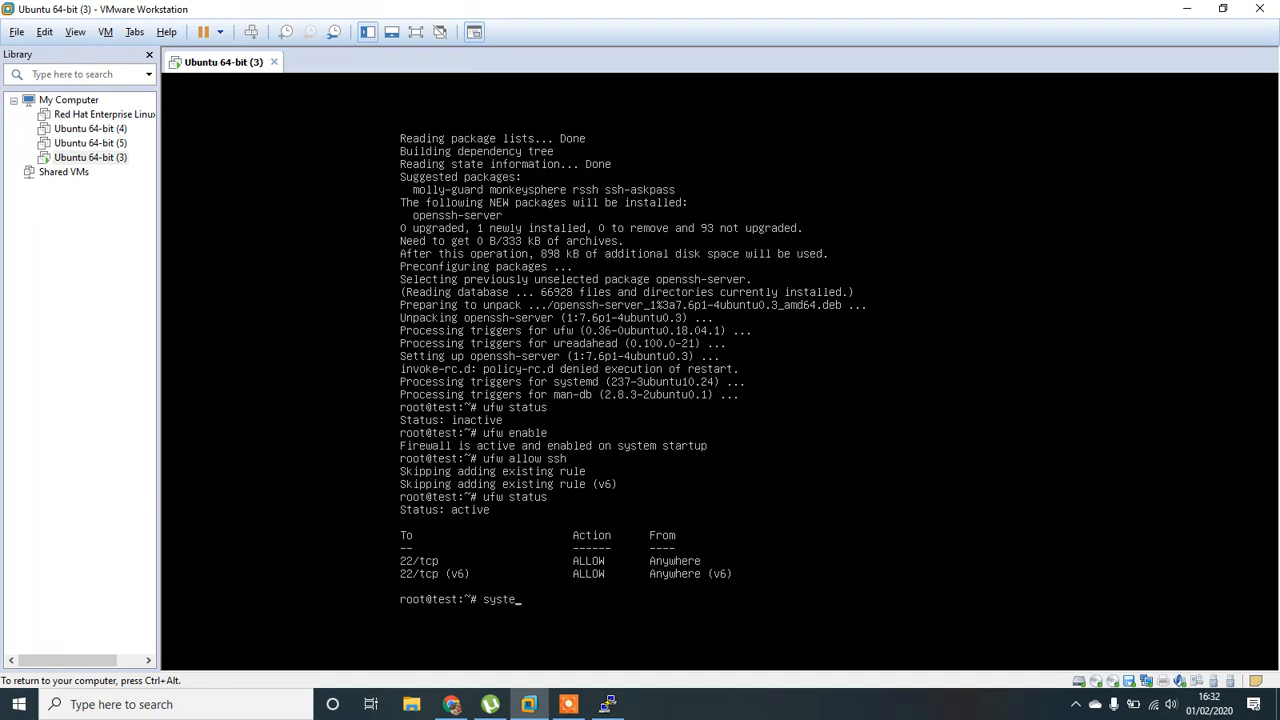
pyautogui.write('mctl')
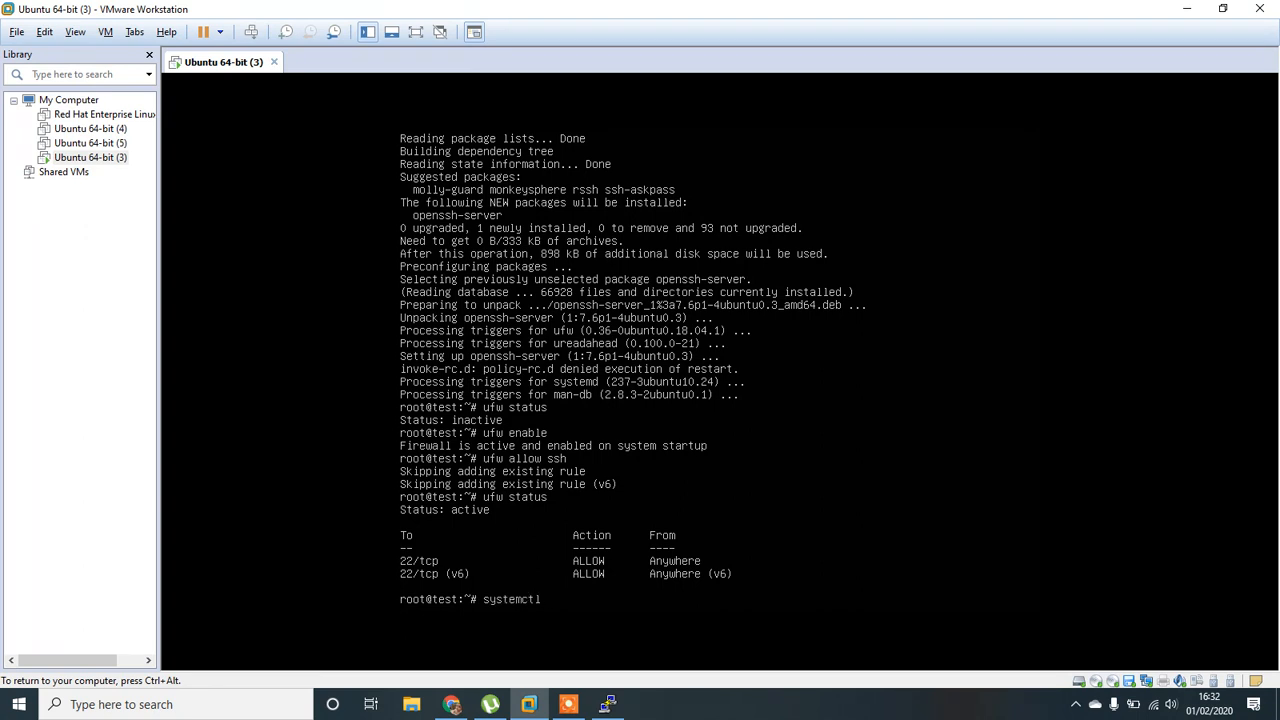
pyautogui.write('status ssh')
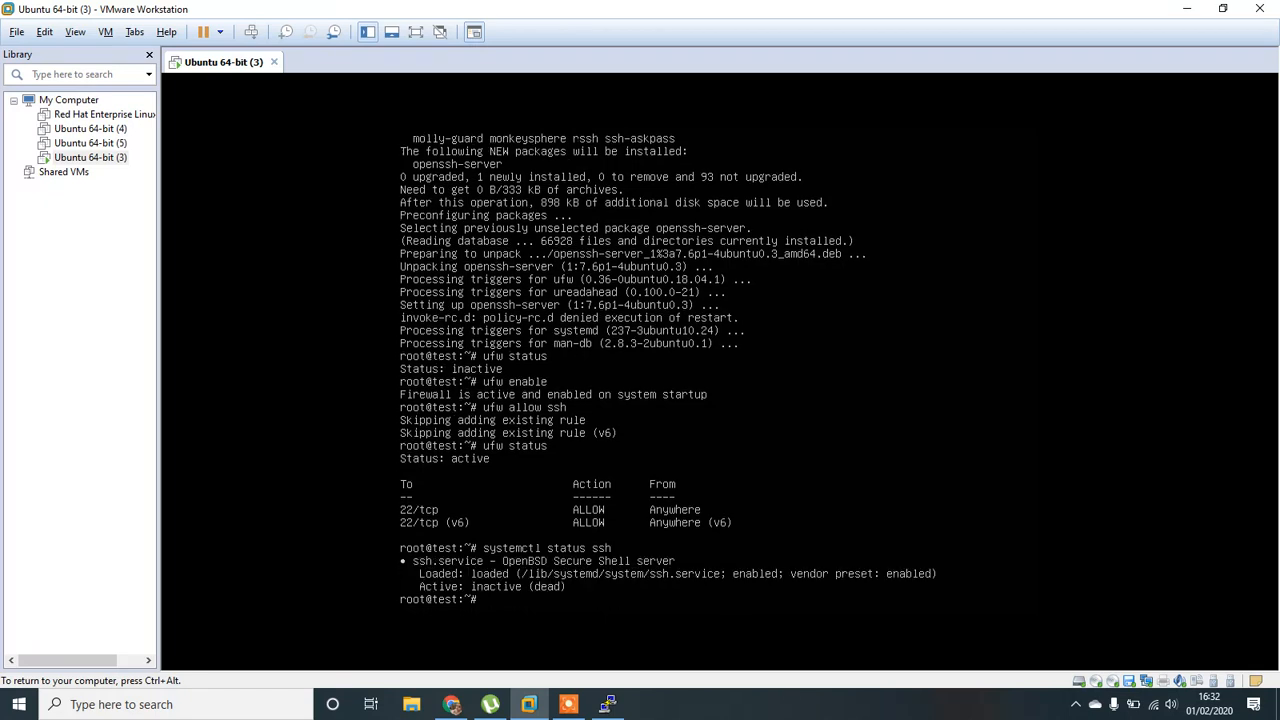
pyautogui.write('systemctl status ss')
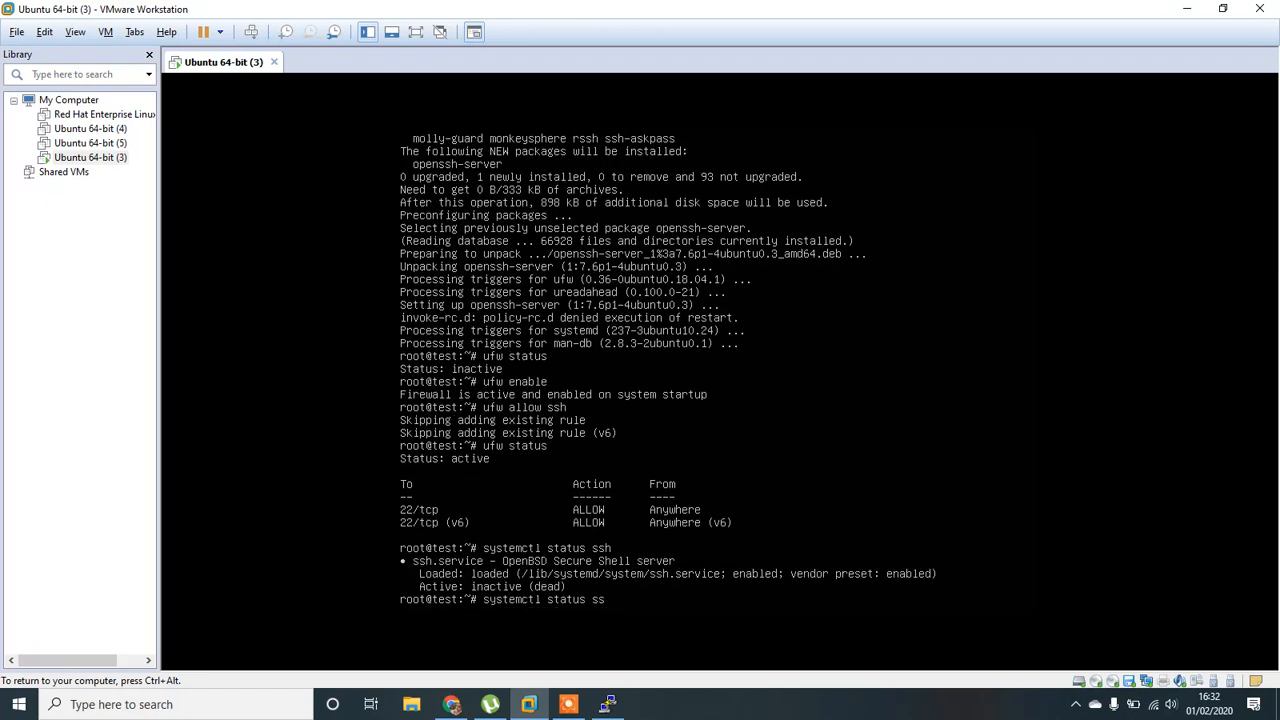
pyautogui.press('BackSpace')
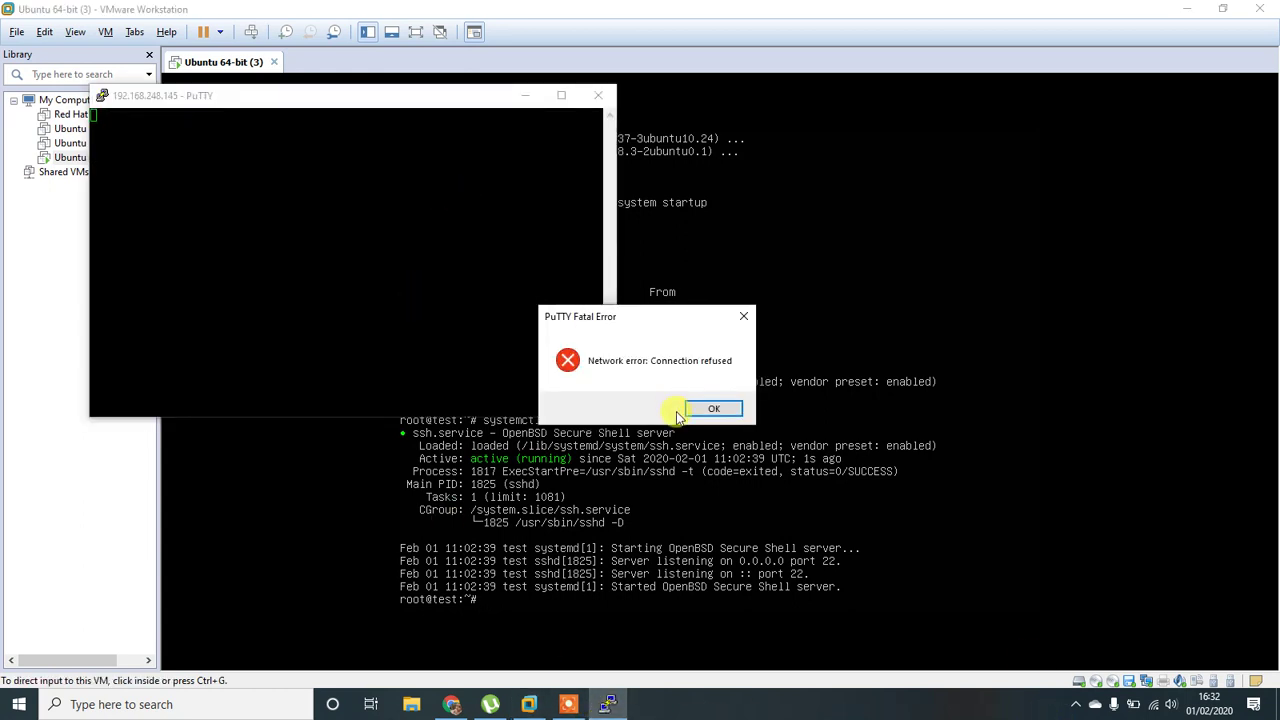
# Dismiss the refused error, restart the PuTTY session, and su to root with the password.
pyautogui.click(714, 408)
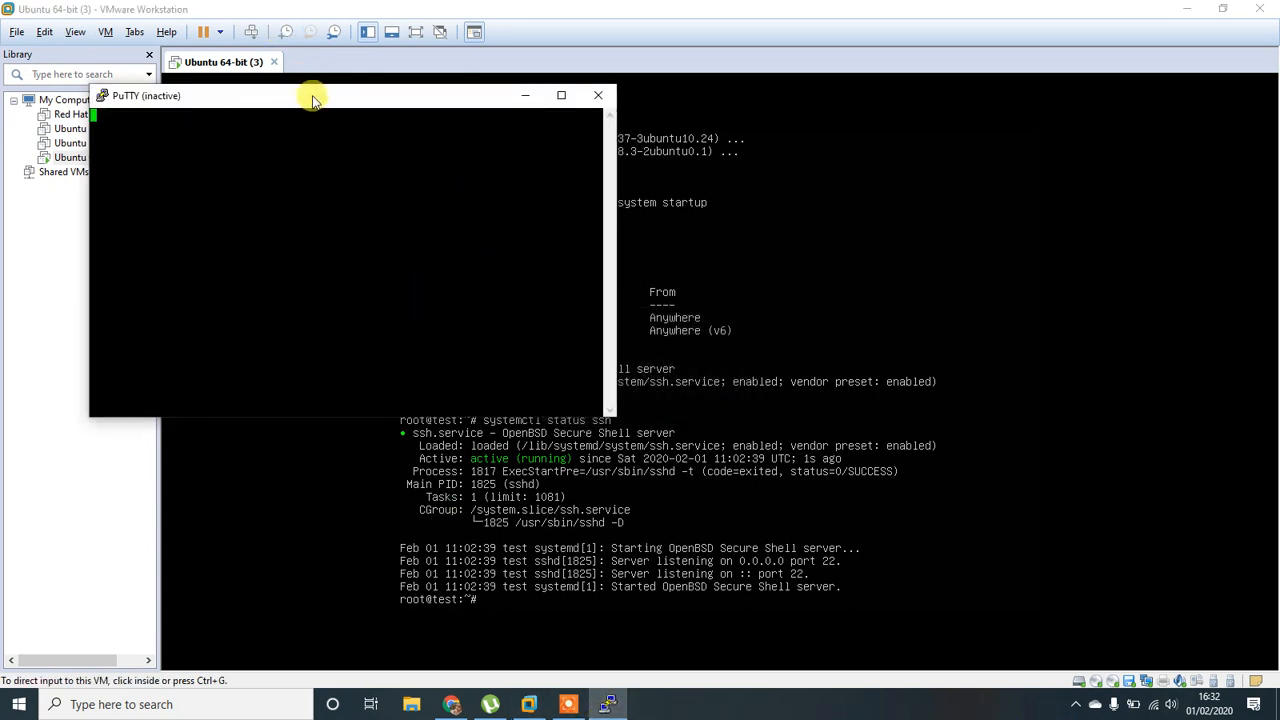
pyautogui.rightClick(147, 95)
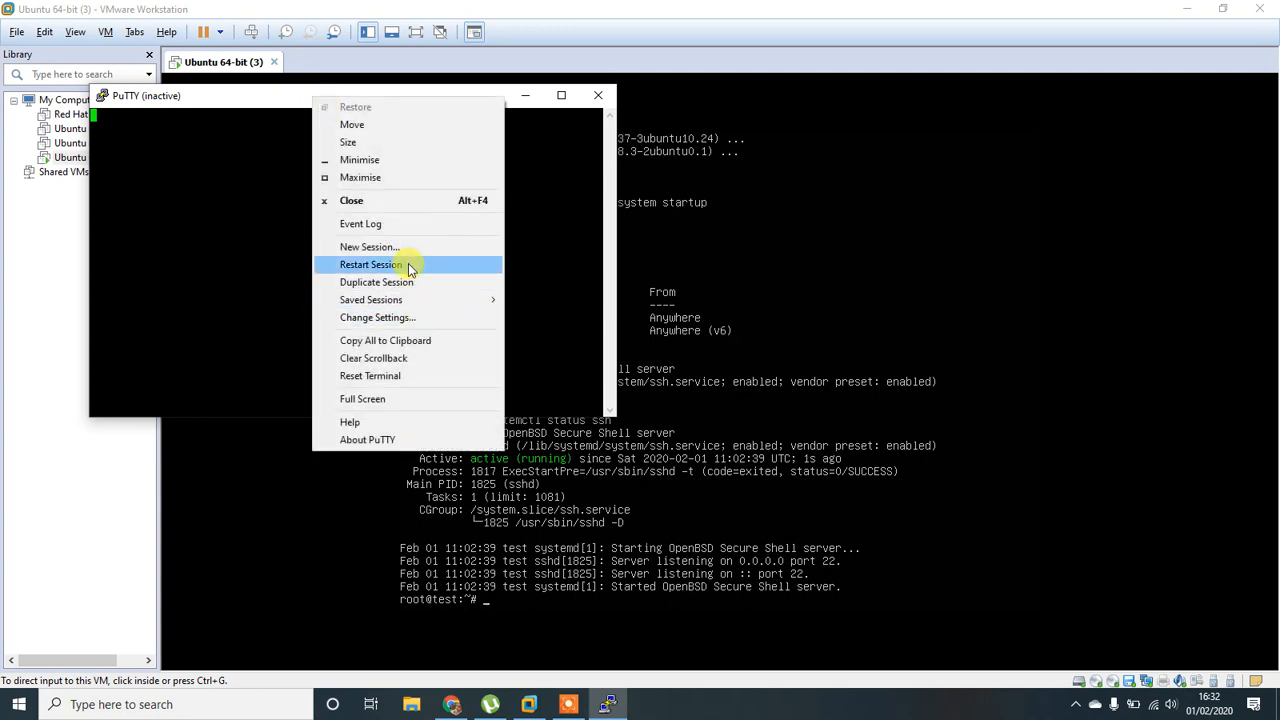
pyautogui.click(371, 264)
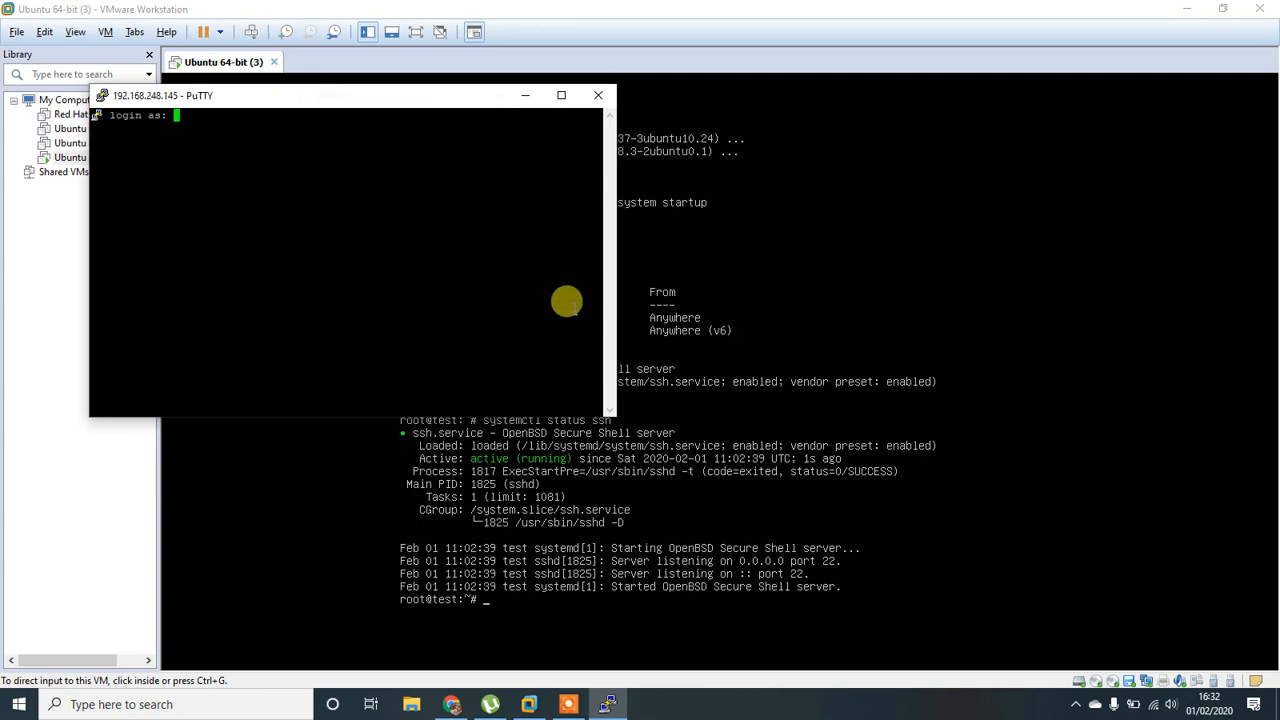
pyautogui.write('loki')
pyautogui.write('su')
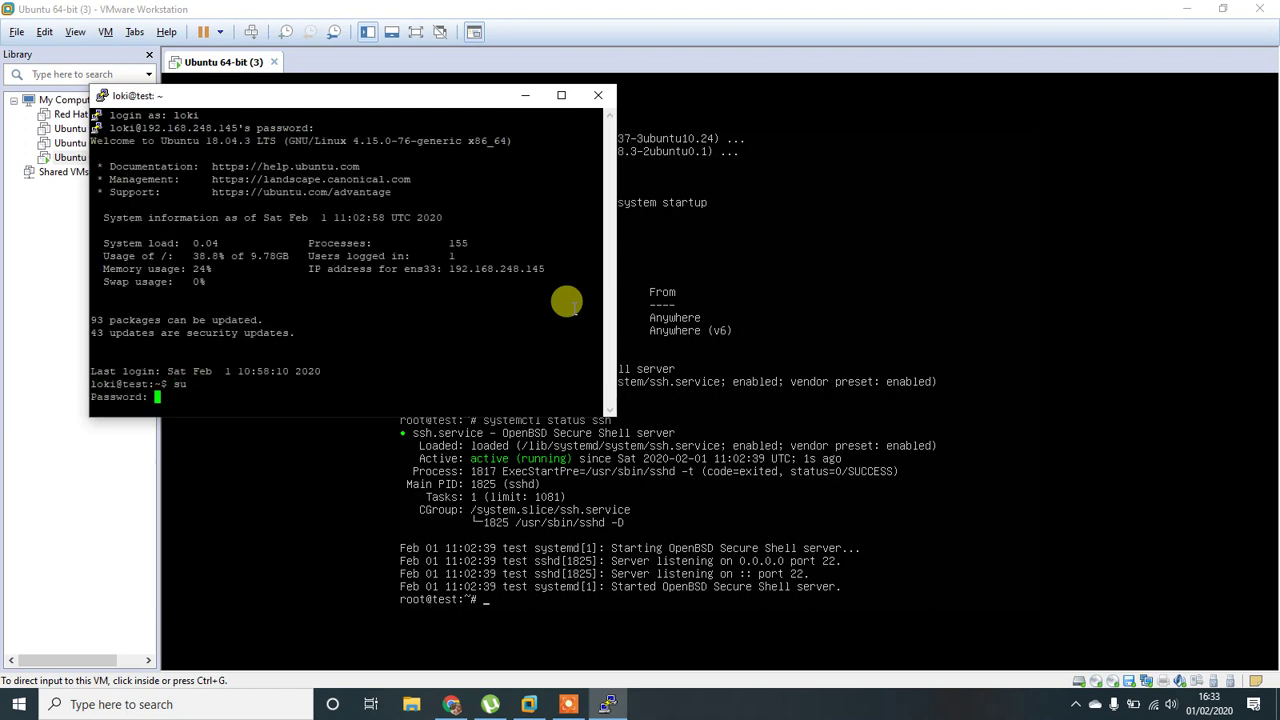
pyautogui.press('Return')
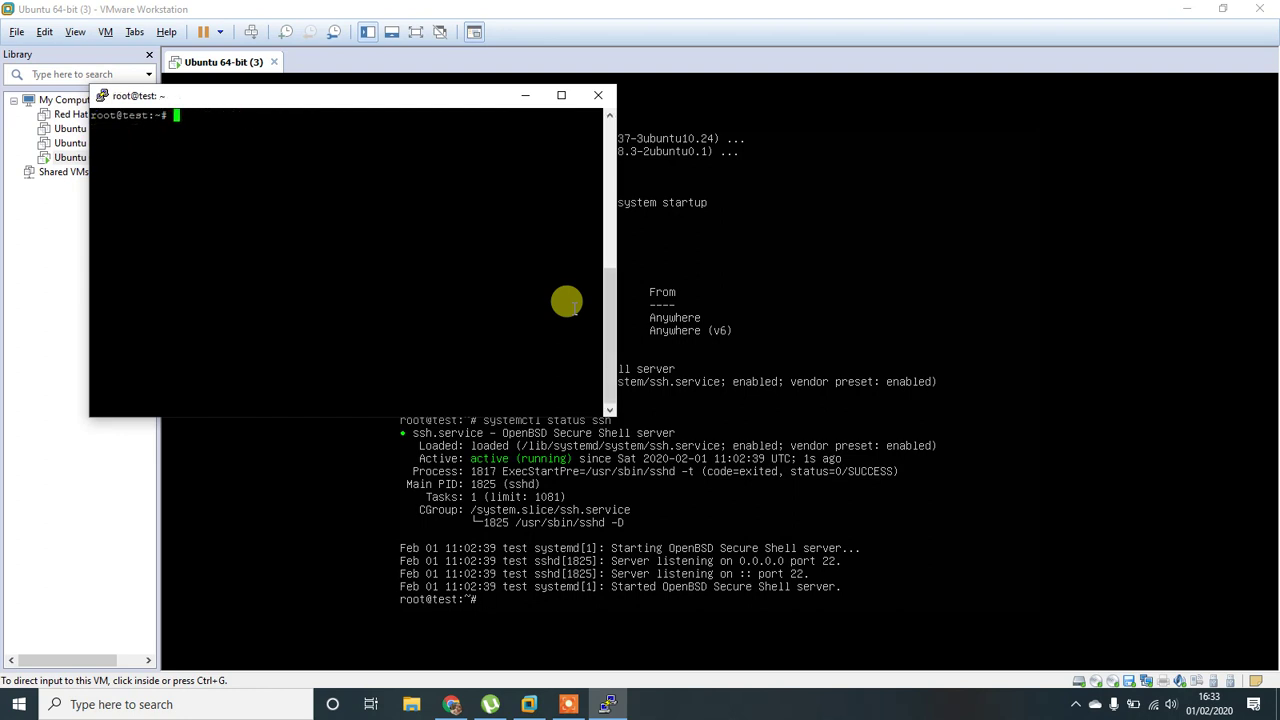
# Run ufw status in the PuTTY root session to view the firewall rules.
pyautogui.write('ufw')
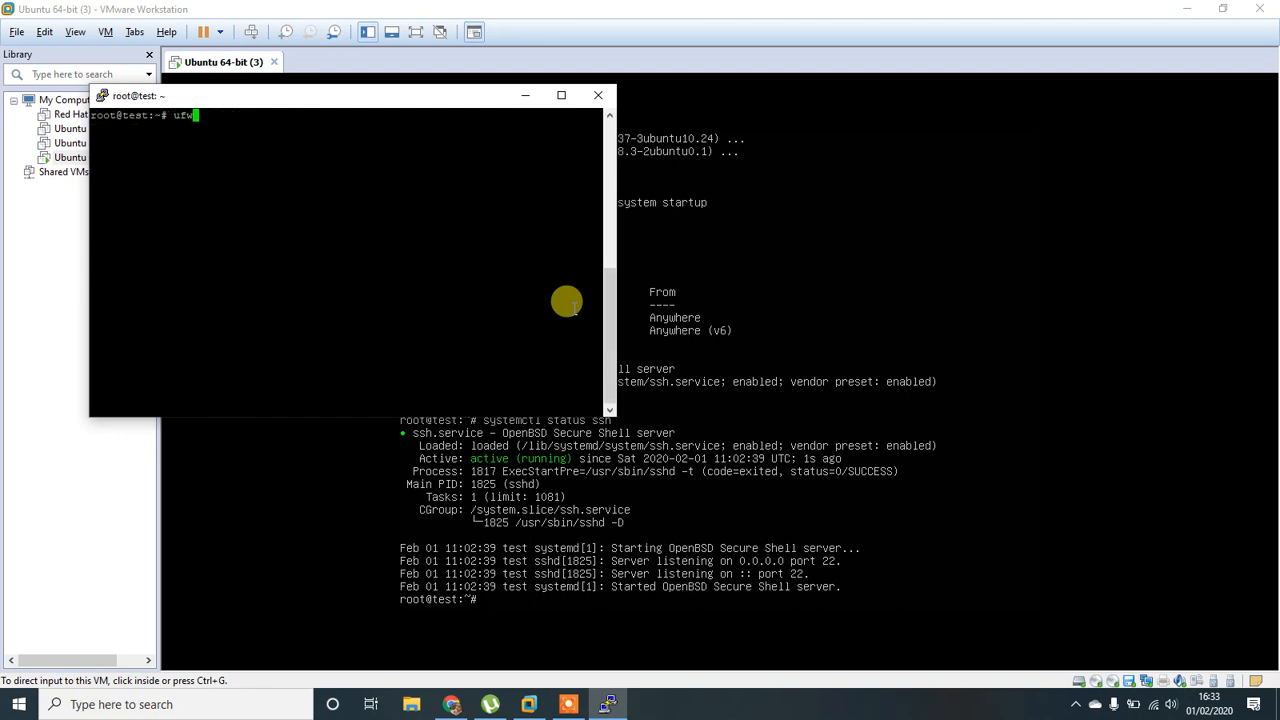
pyautogui.write('s')
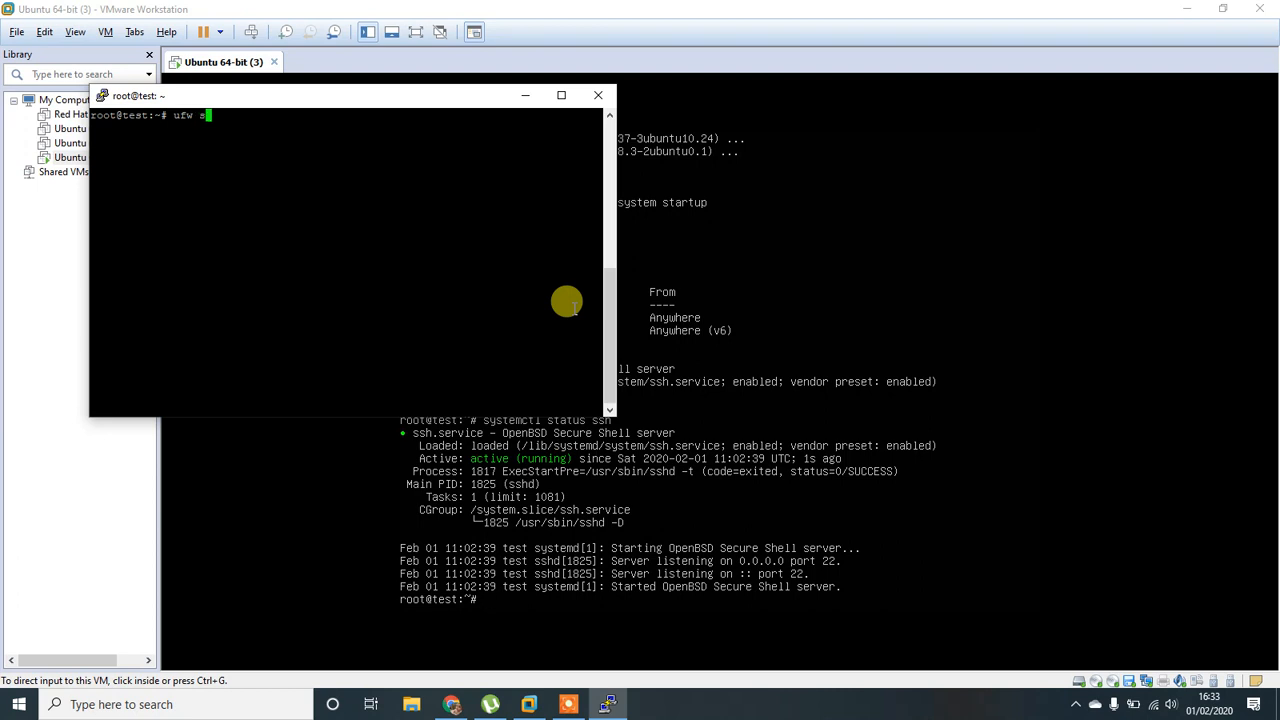
pyautogui.press('Return')
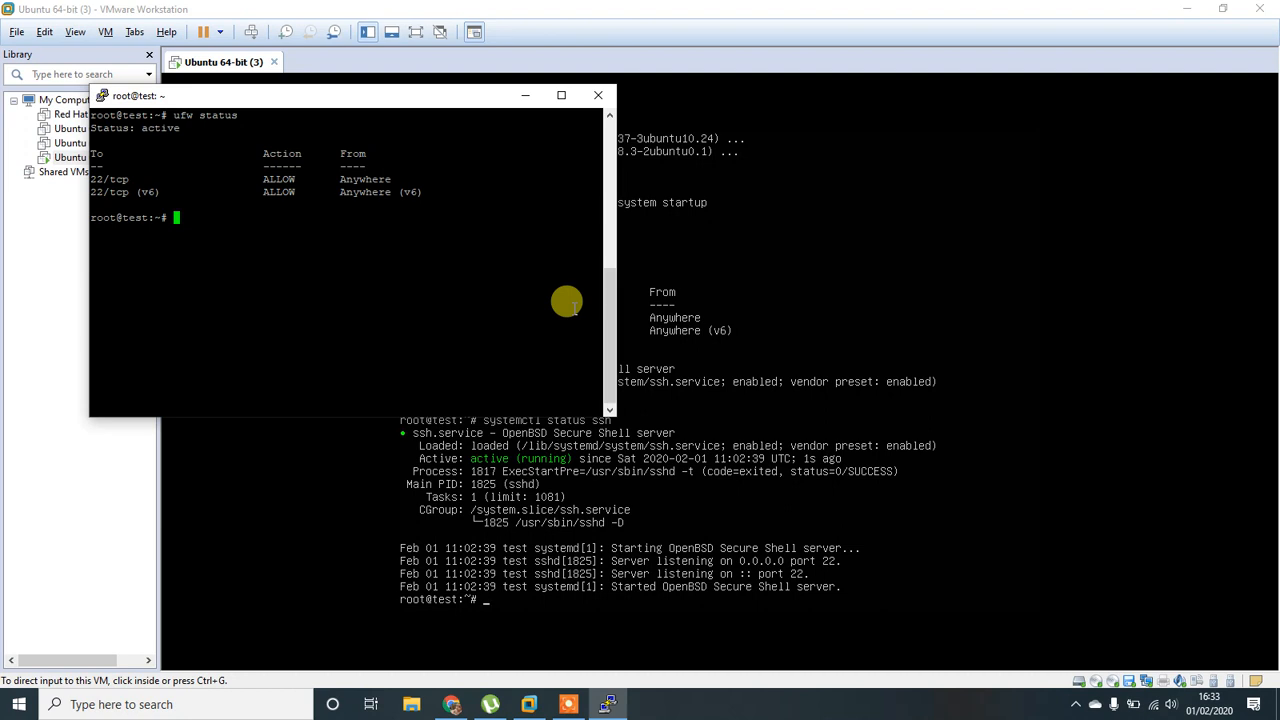
# Run ifconfig in PuTTY, then type ifconfig in the VM console.
pyautogui.write('ifconfig')
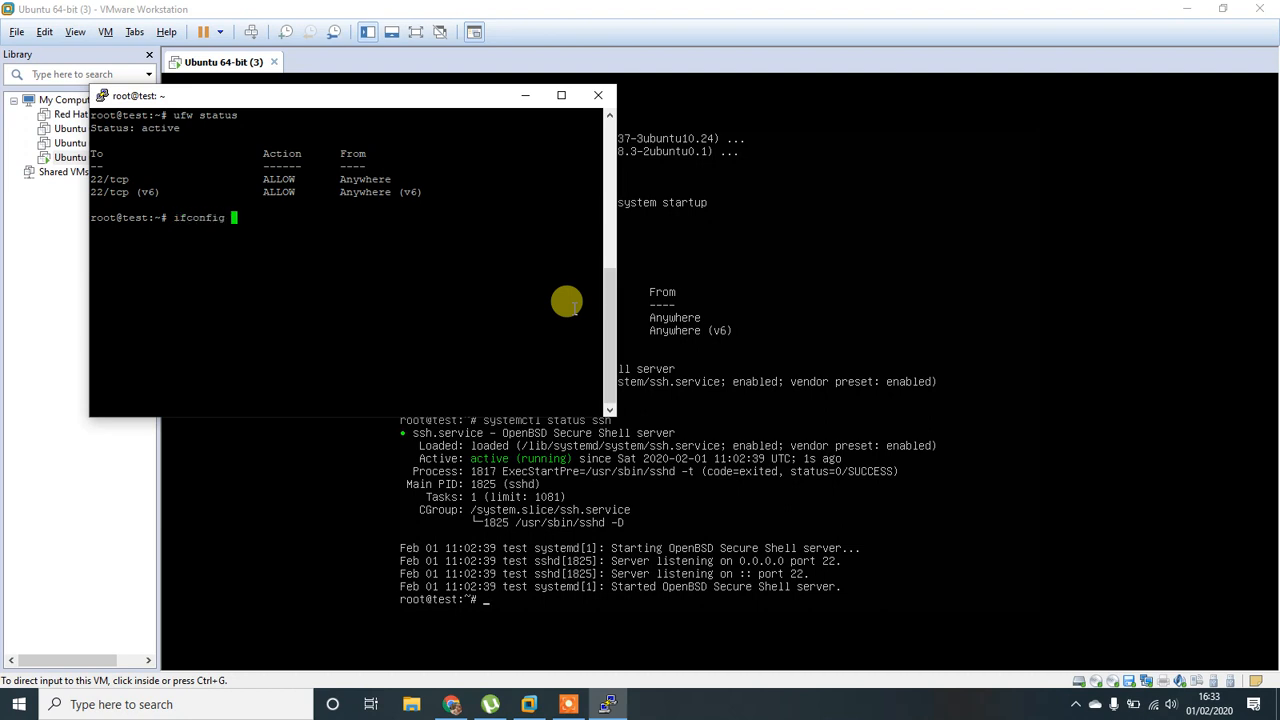
pyautogui.press('Return')
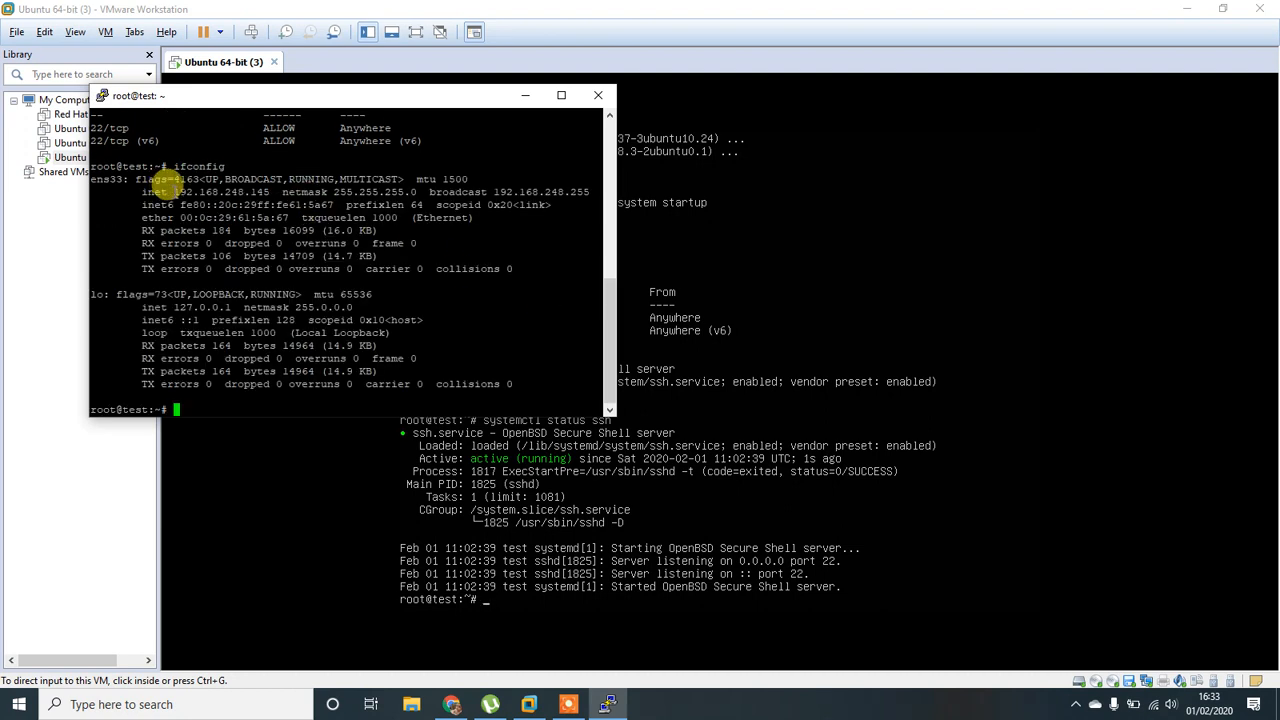
pyautogui.doubleClick(210, 192)
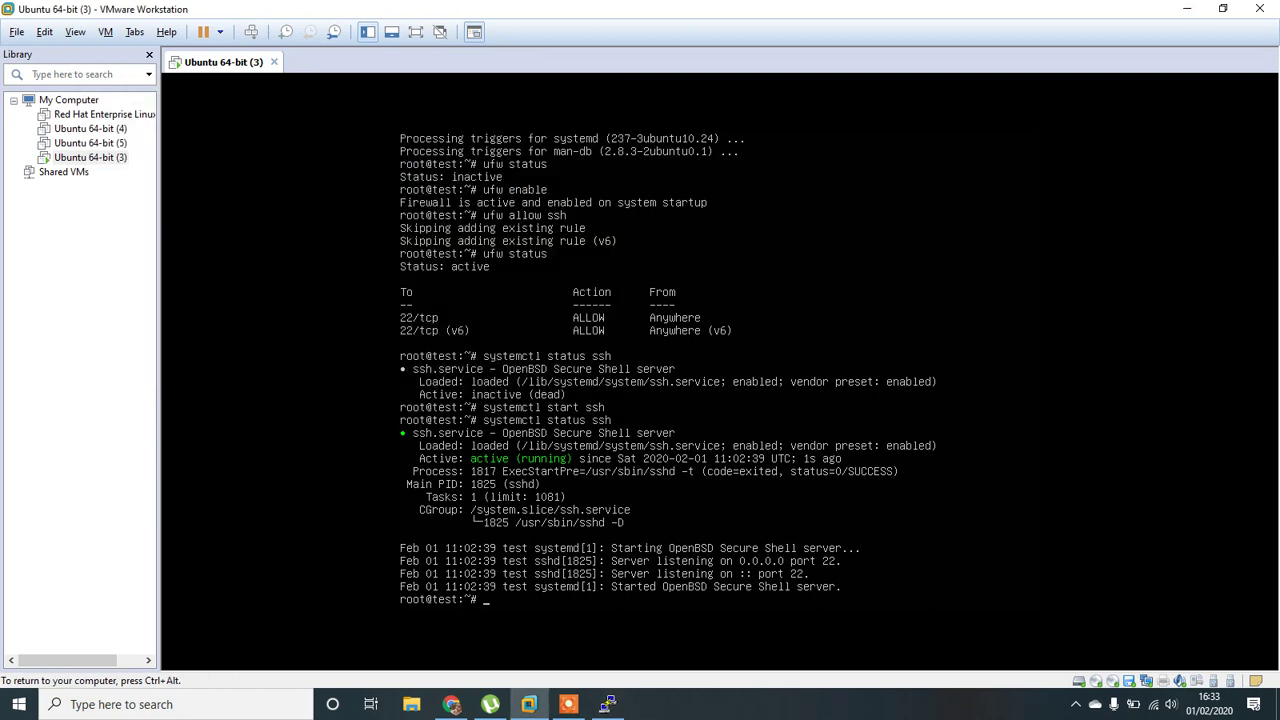
pyautogui.write('ifconfig')
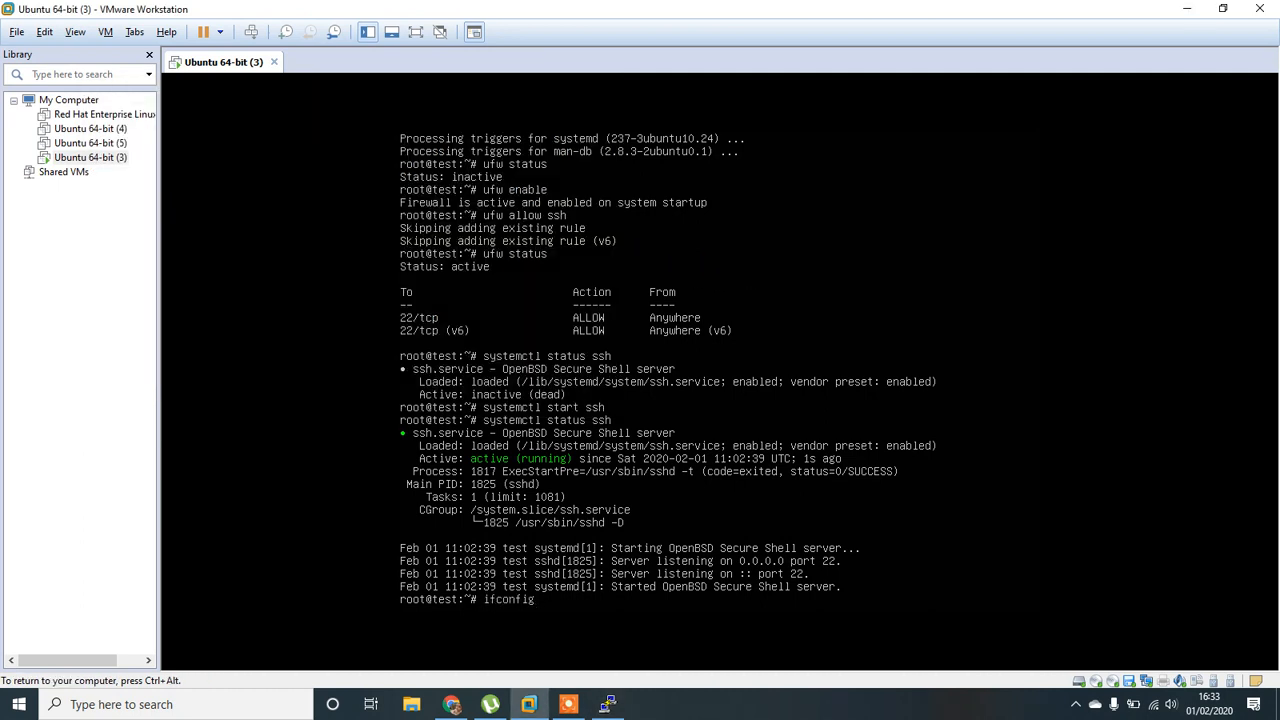